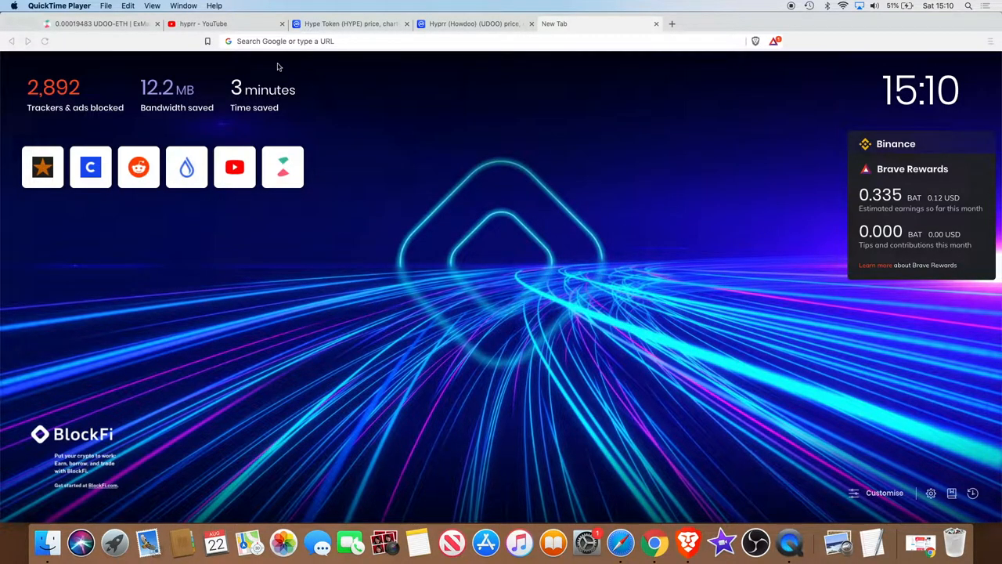
# Show the YouTube search results for hyprr and scroll down through the video list.
pyautogui.click(203, 23)
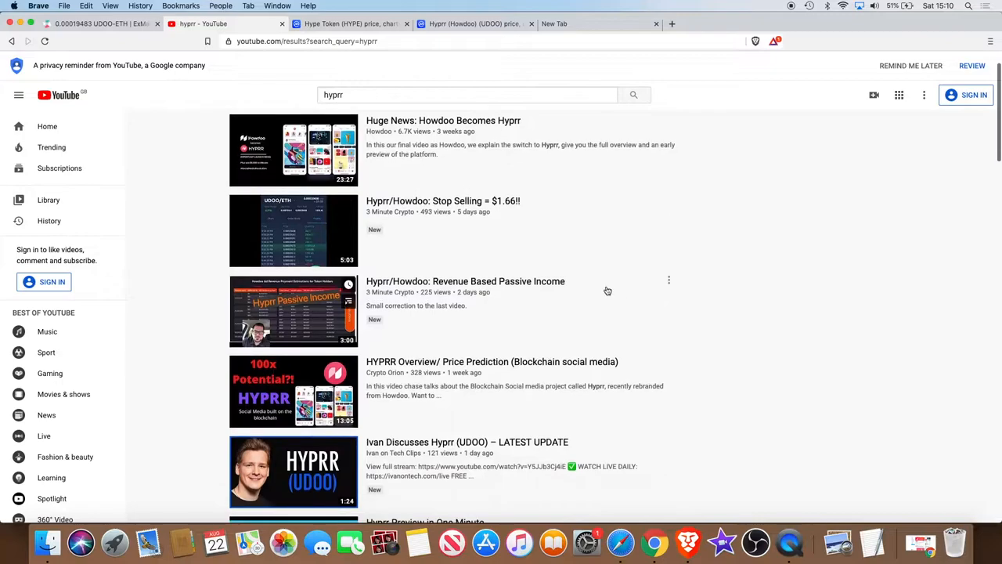
pyautogui.scroll(-3)
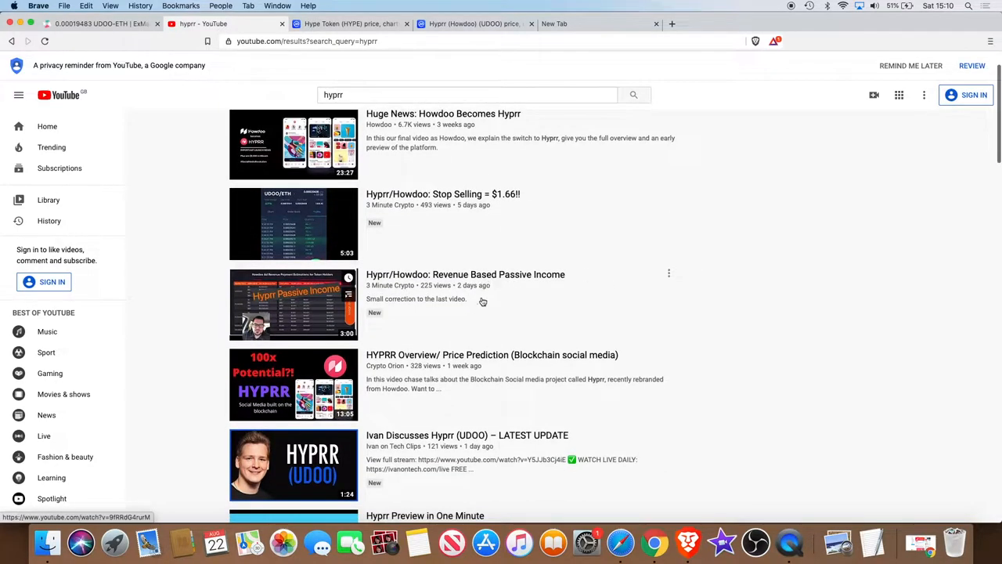
pyautogui.scroll(-3)
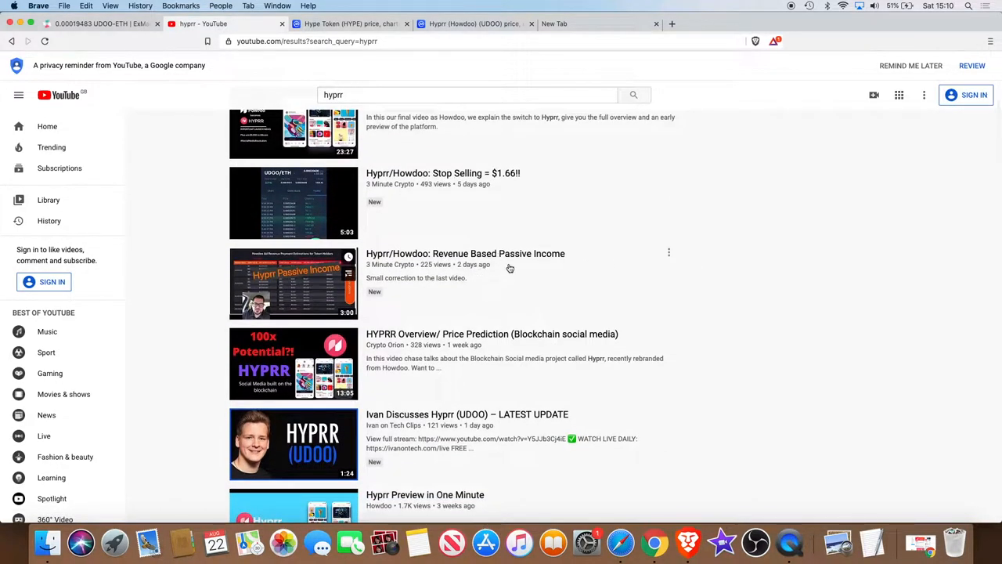
pyautogui.scroll(-3)
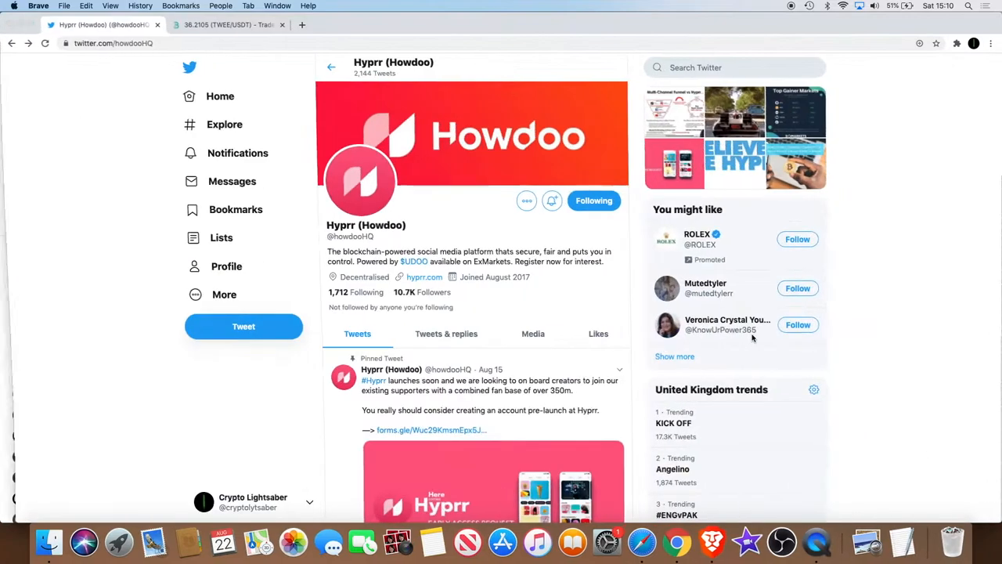
# Enlarge the Hyprr tweet's Multi-Channel Funnel vs Hyprr graphic, then close it.
pyautogui.scroll(-3)
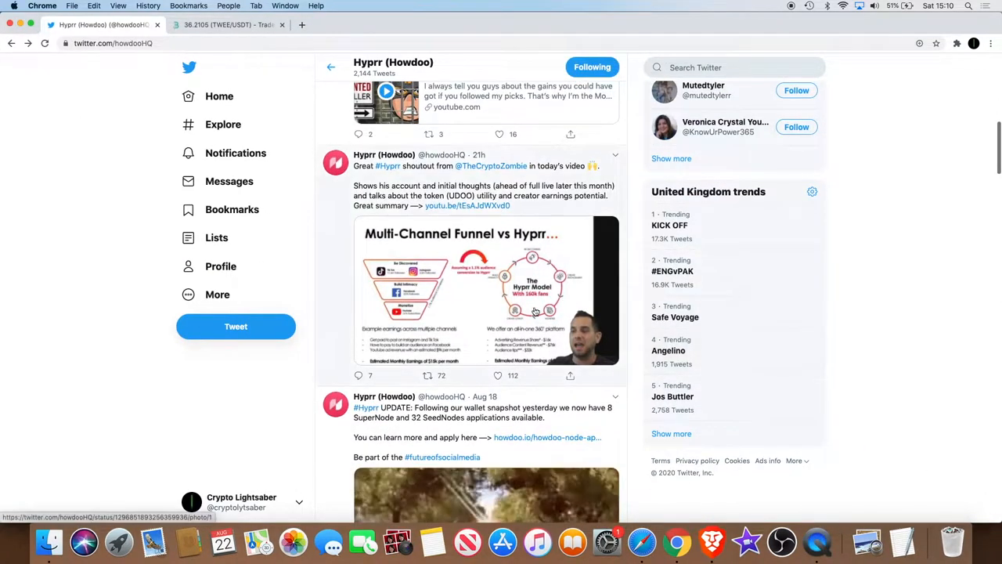
pyautogui.click(486, 290)
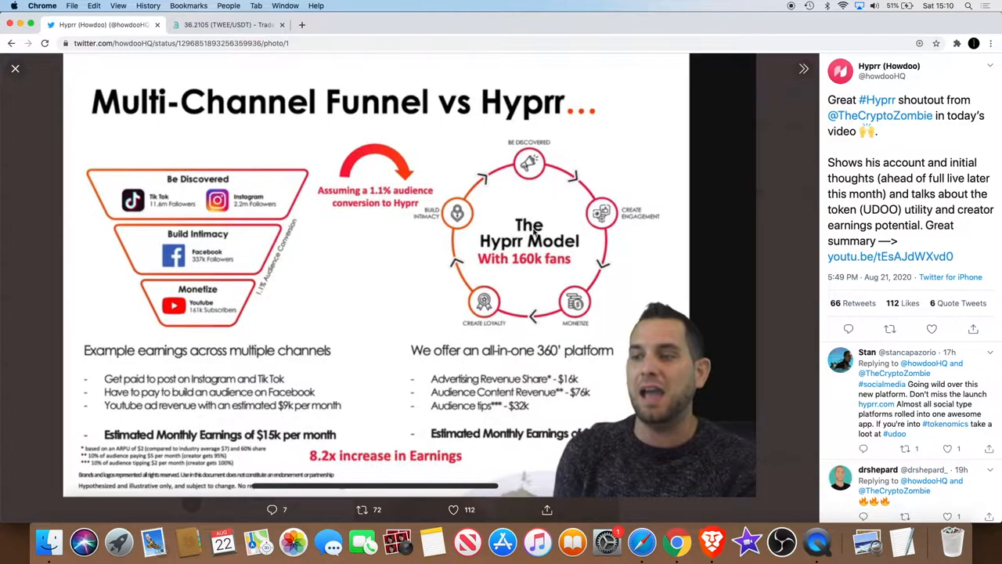
pyautogui.moveTo(442, 263)
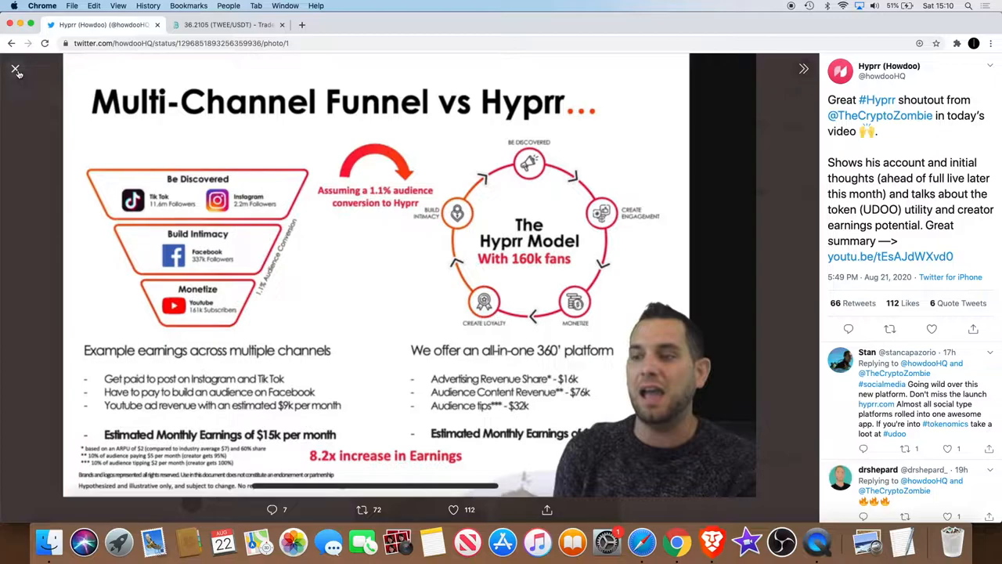
pyautogui.click(14, 69)
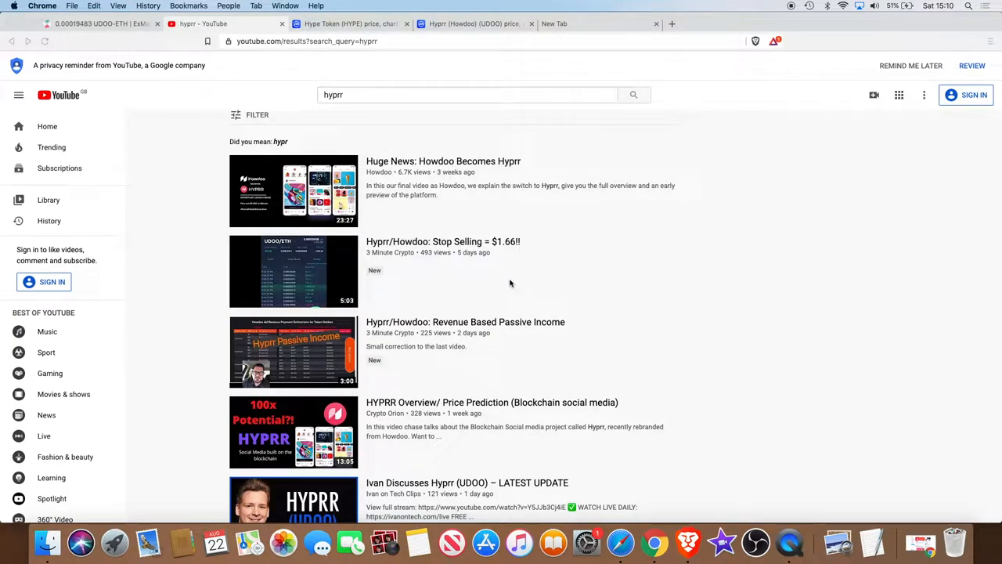
pyautogui.moveTo(131, 44)
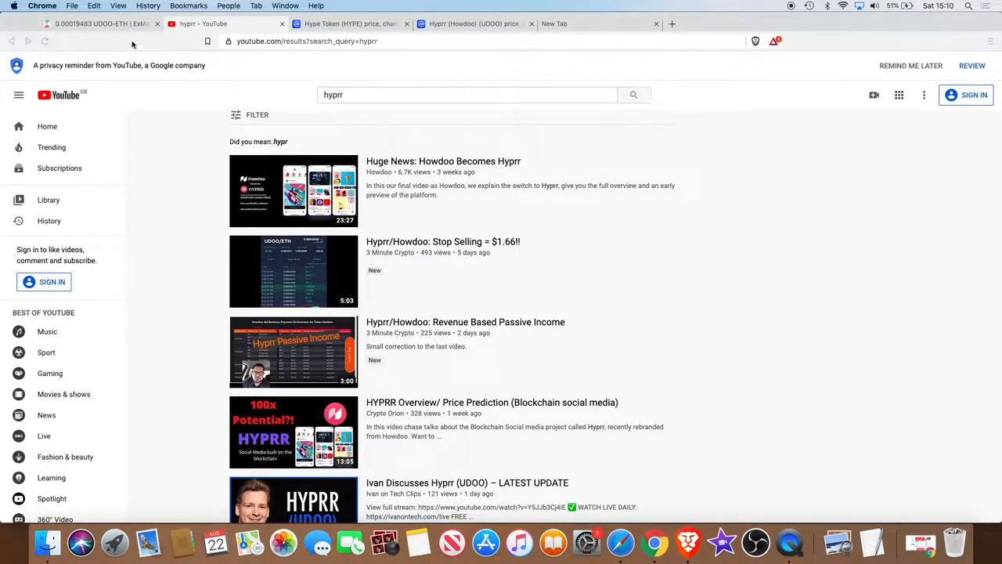
# Bring up the EXMarkets UDOO/ETH trading page with chart, order book and recent trades.
pyautogui.click(100, 23)
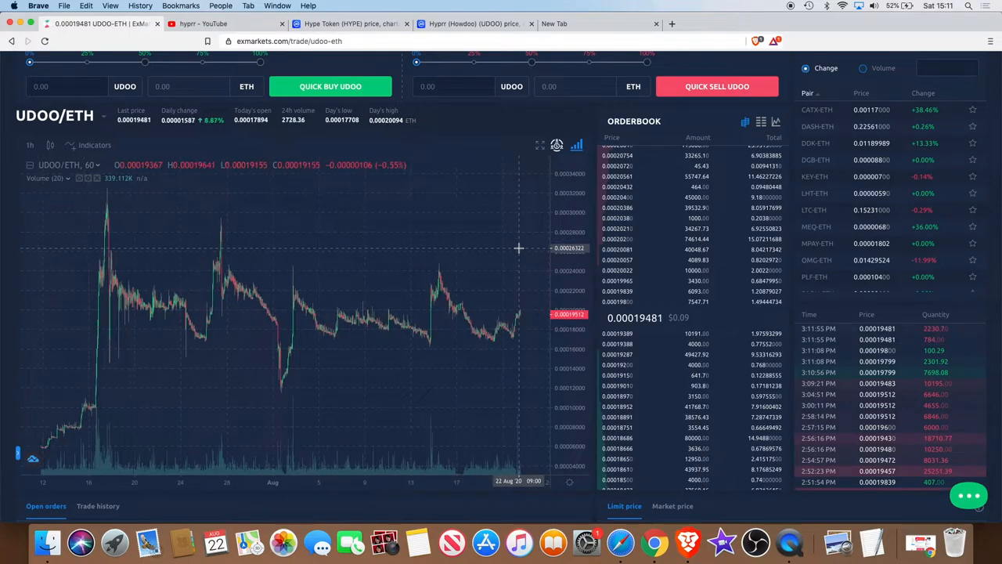
pyautogui.moveTo(501, 260)
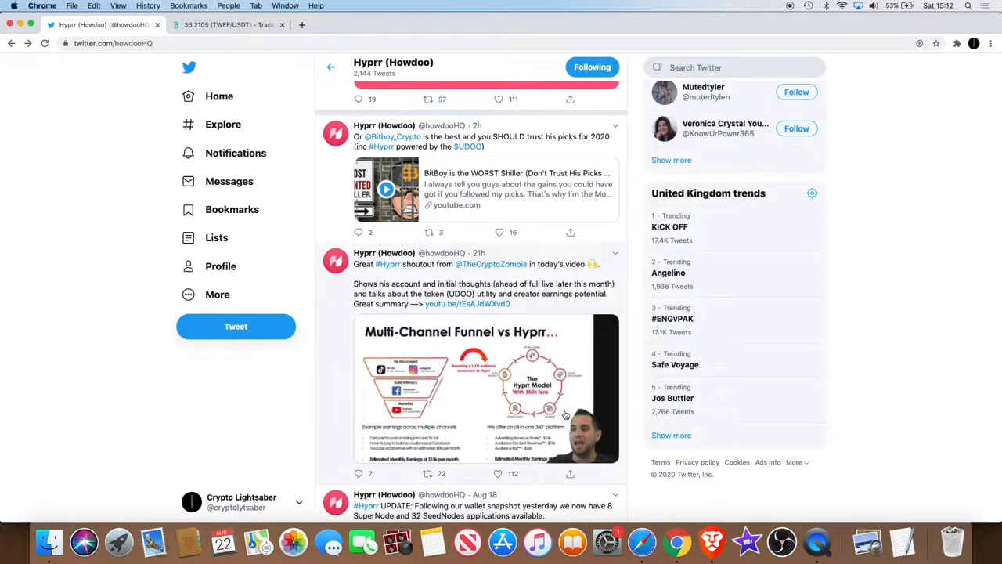
pyautogui.scroll(-3)
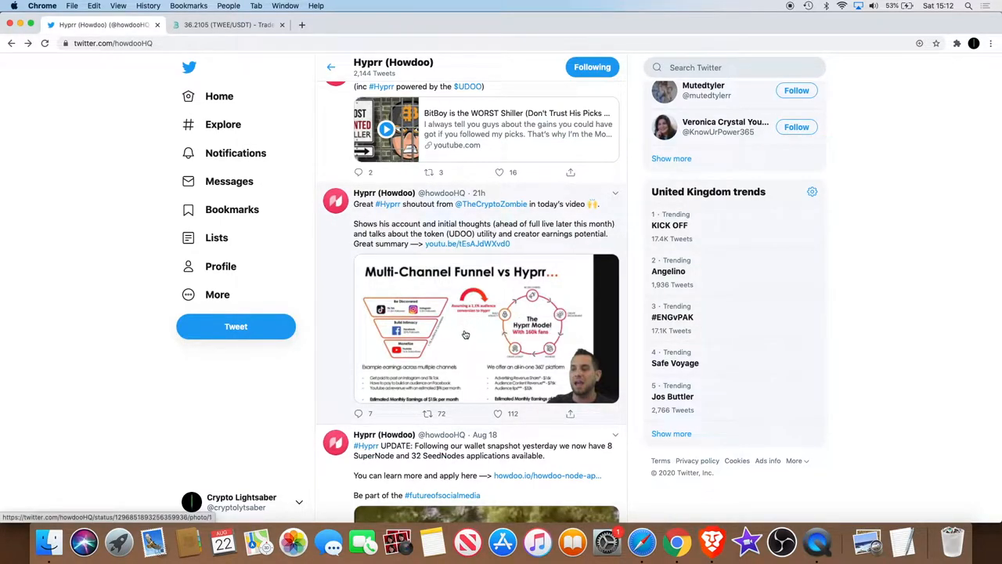
pyautogui.scroll(-3)
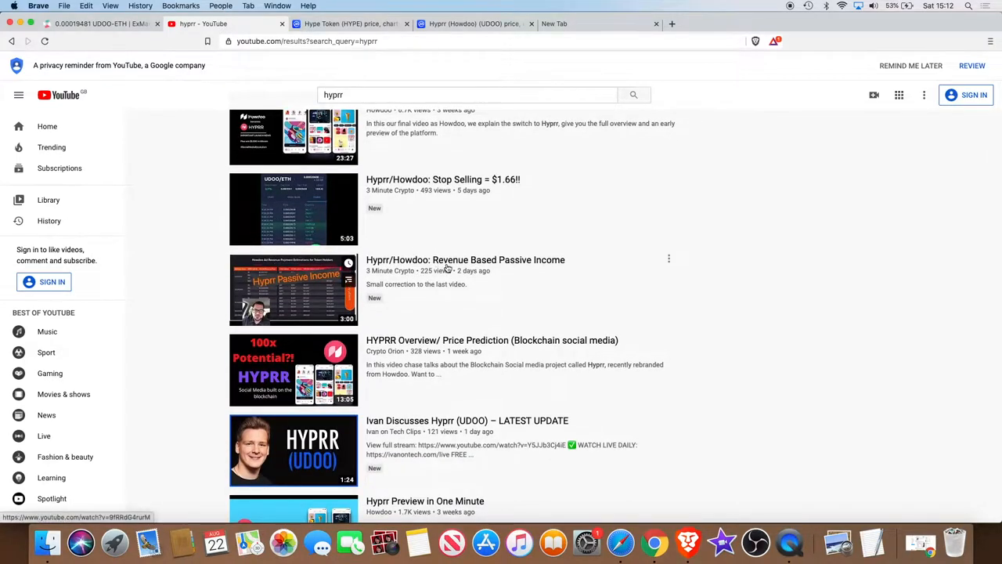
# Play the 'Ivan Discusses Hyprr (UDOO) – LATEST UPDATE' video and scroll down to its comments.
pyautogui.scroll(-3)
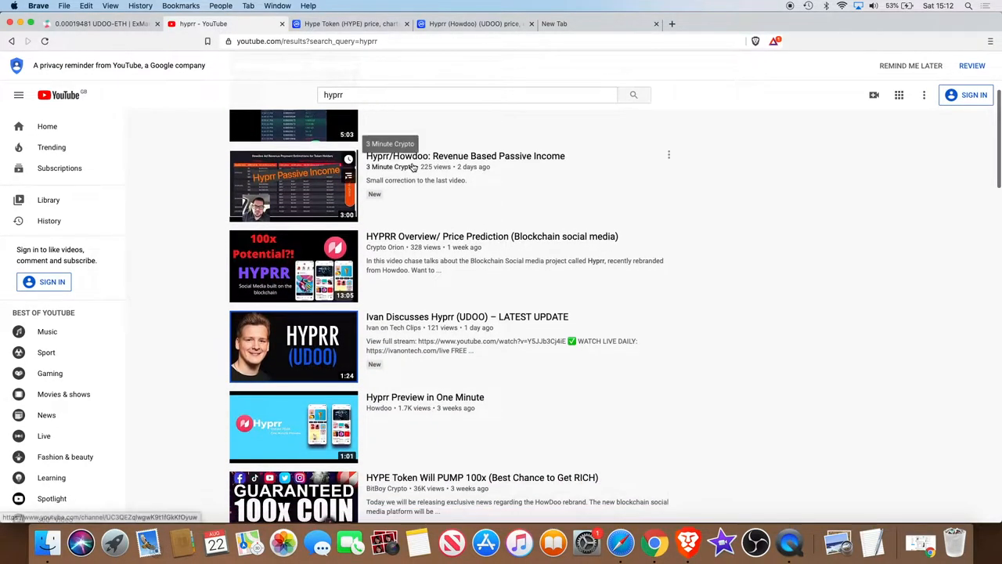
pyautogui.scroll(-3)
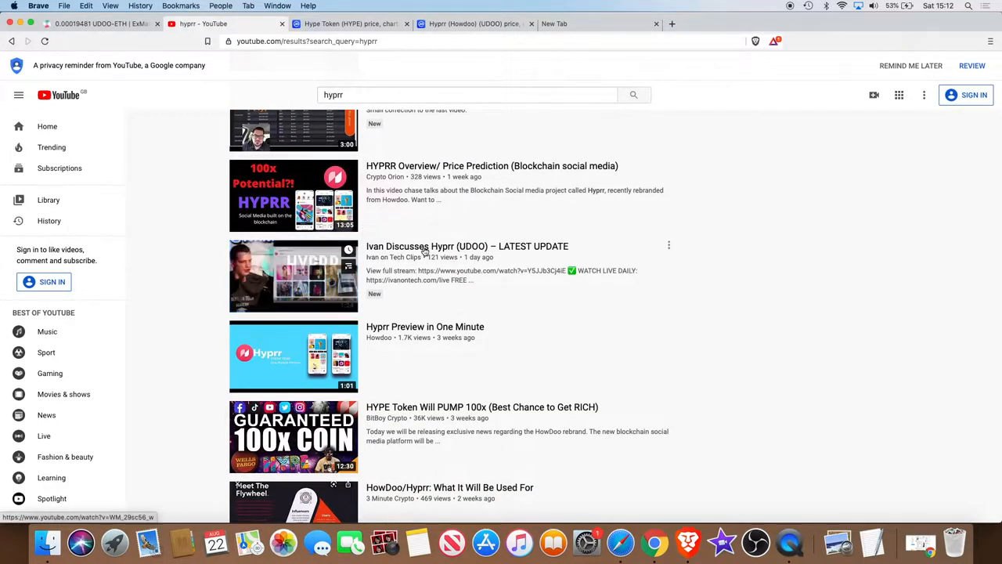
pyautogui.moveTo(419, 250)
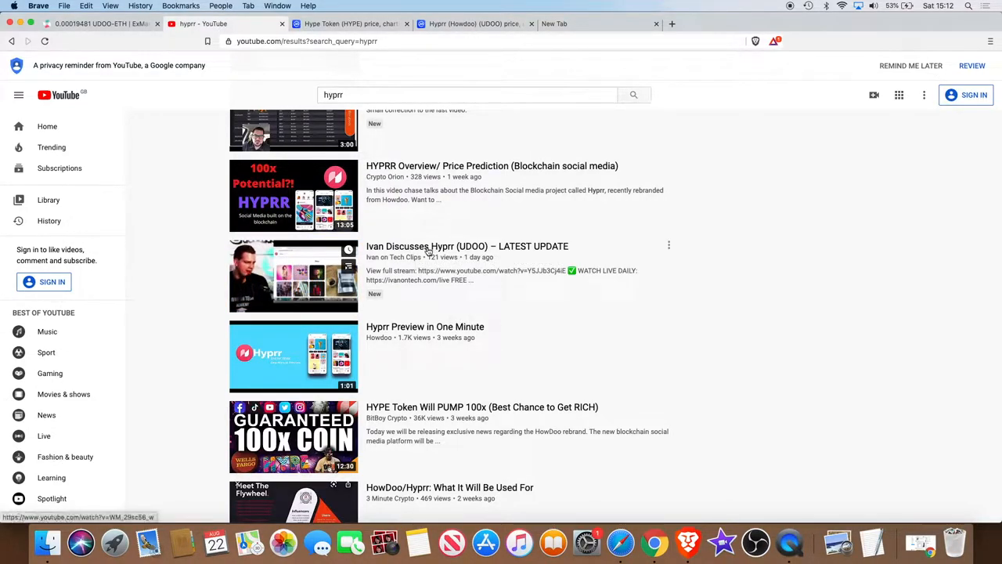
pyautogui.click(466, 246)
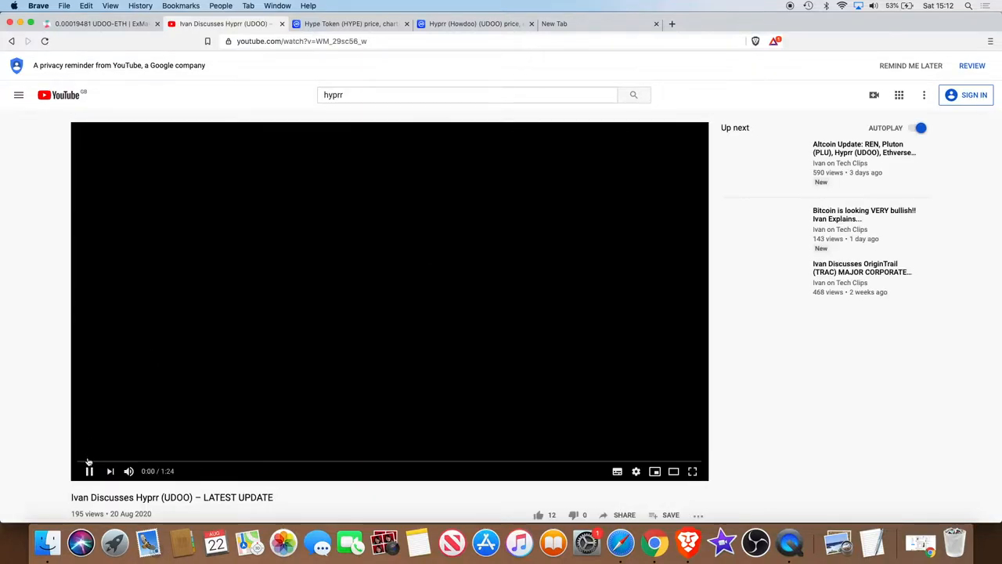
pyautogui.scroll(-3)
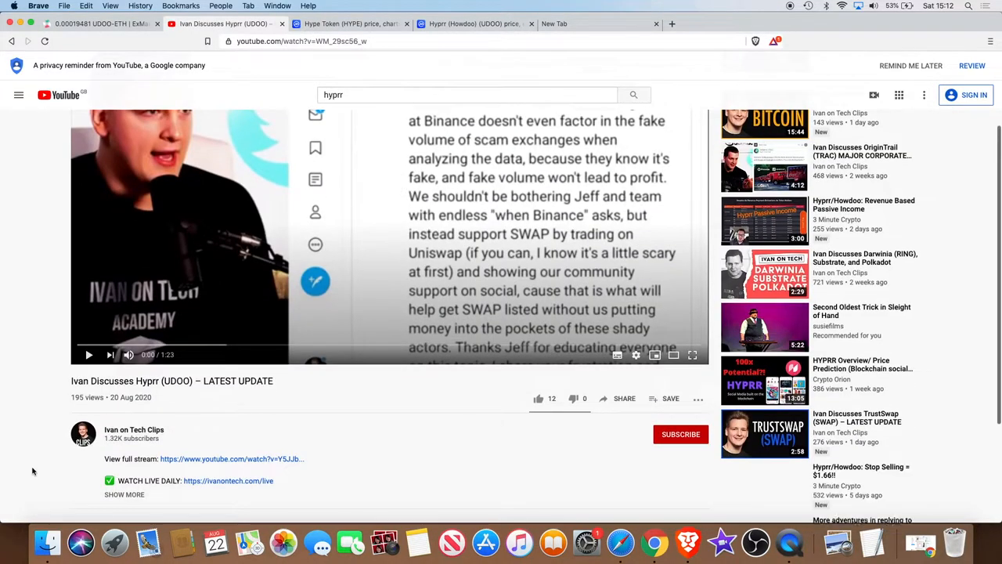
pyautogui.scroll(-3)
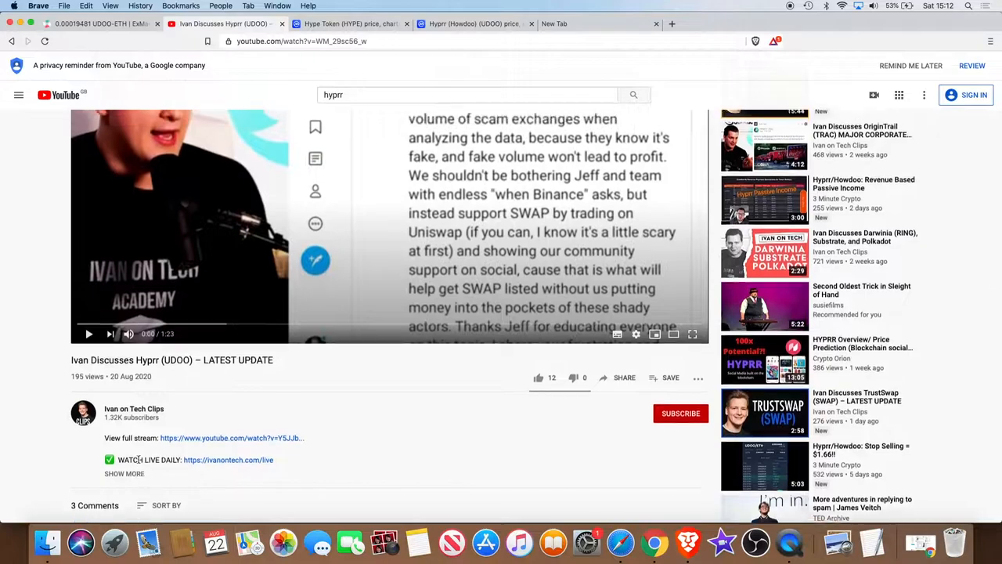
pyautogui.scroll(-3)
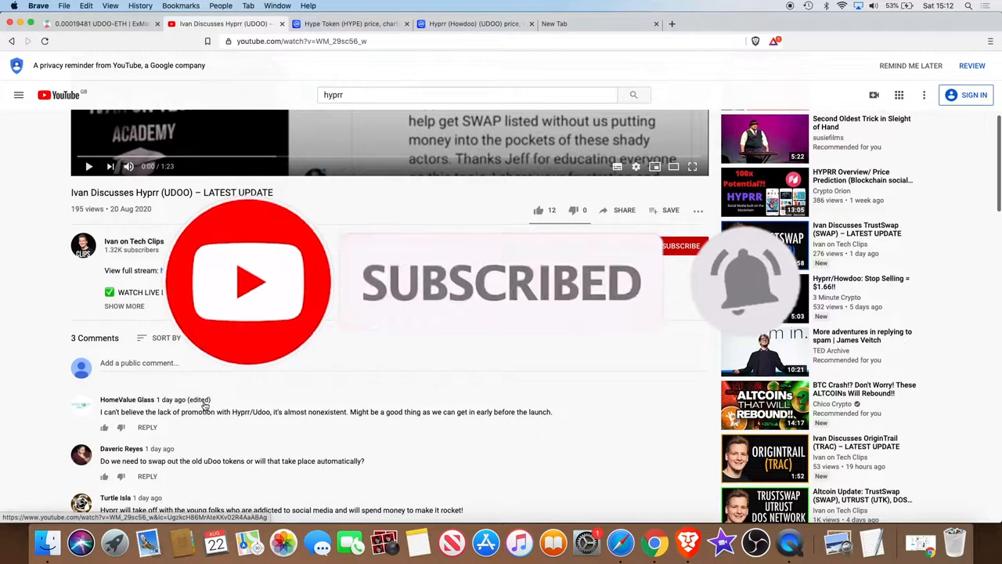
pyautogui.scroll(-3)
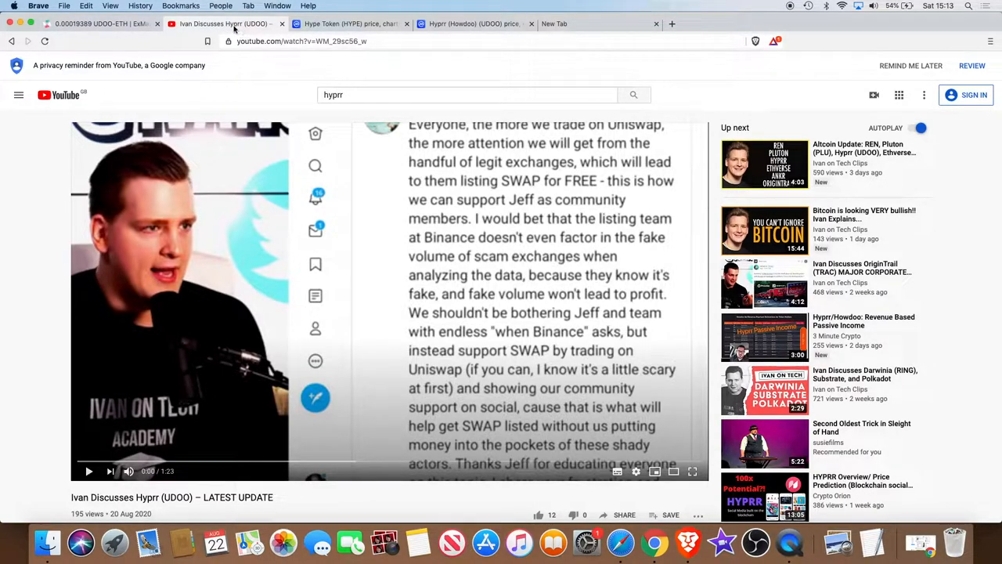
pyautogui.moveTo(382, 77)
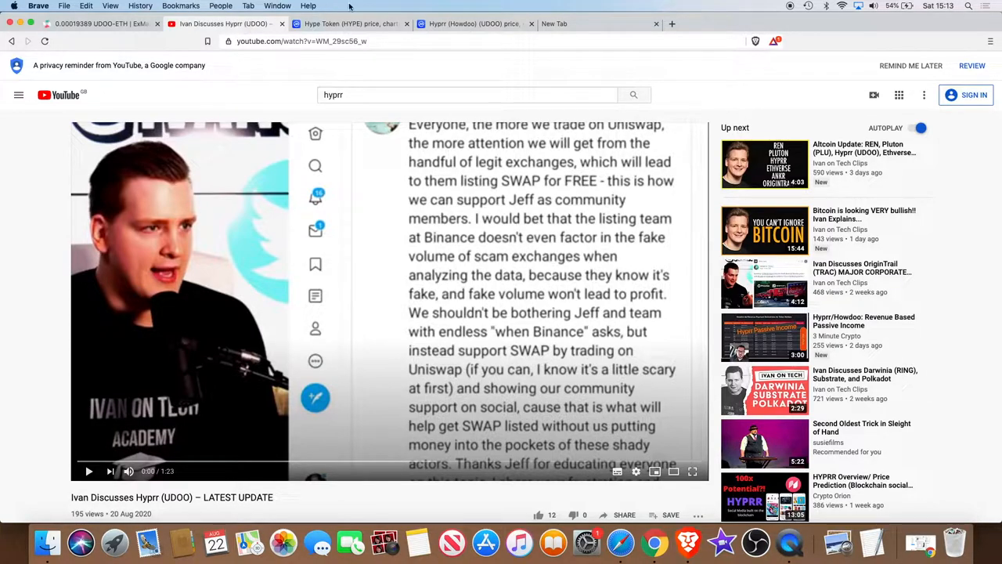
pyautogui.moveTo(454, 210)
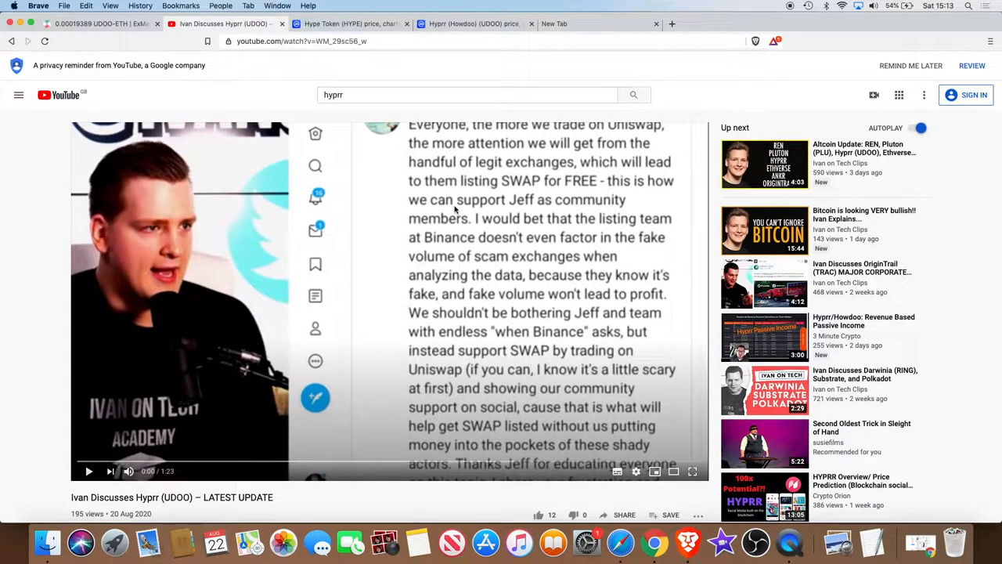
# Leave CoinMarketCap's Hype Token page for the Hyprr (Howdoo) UDOO price page.
pyautogui.click(348, 23)
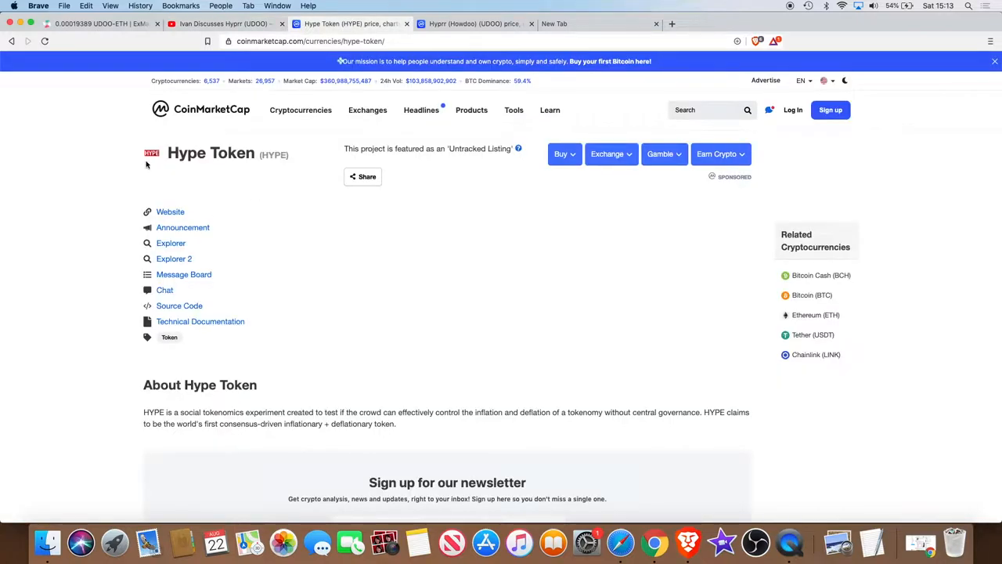
pyautogui.moveTo(308, 162)
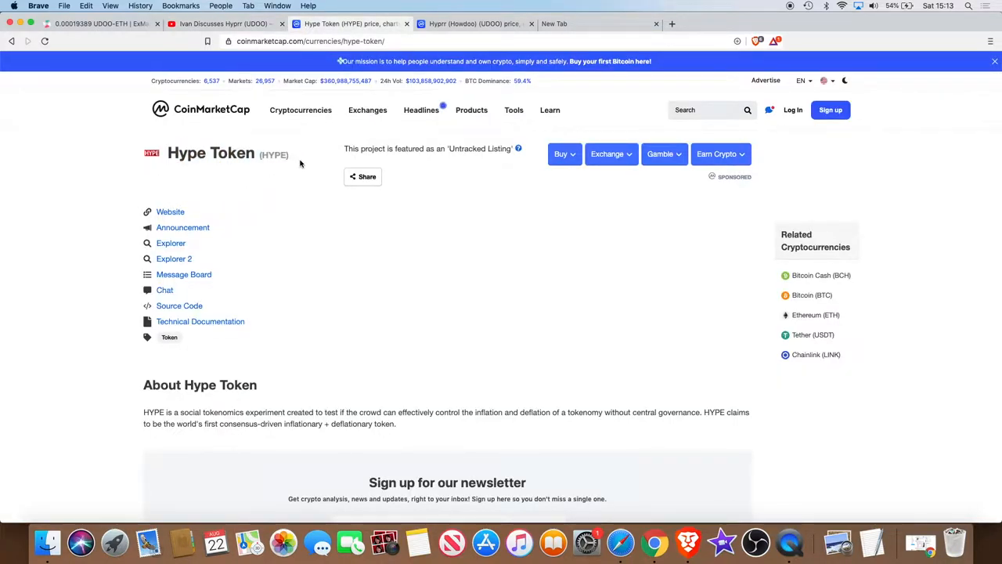
pyautogui.moveTo(285, 207)
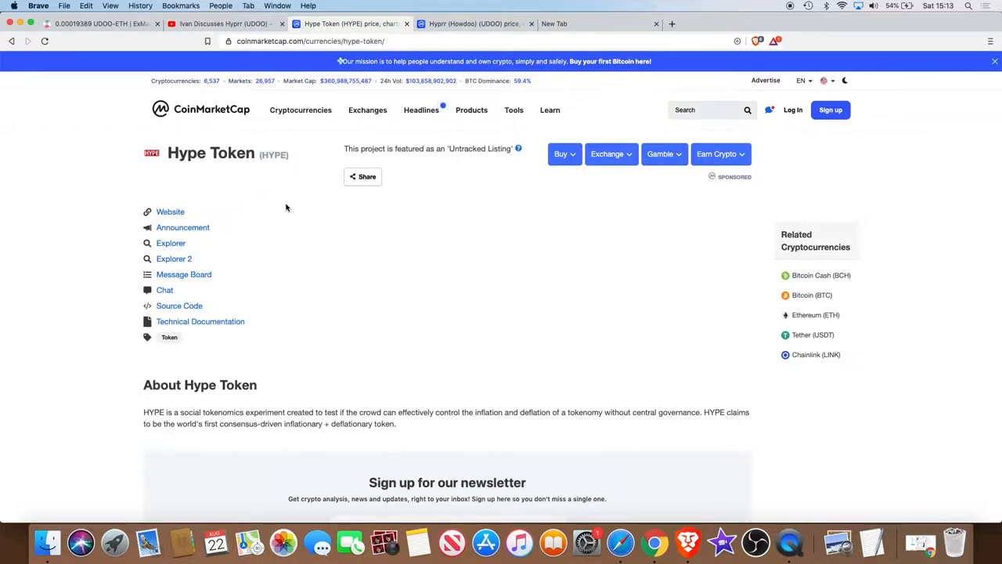
pyautogui.moveTo(160, 154)
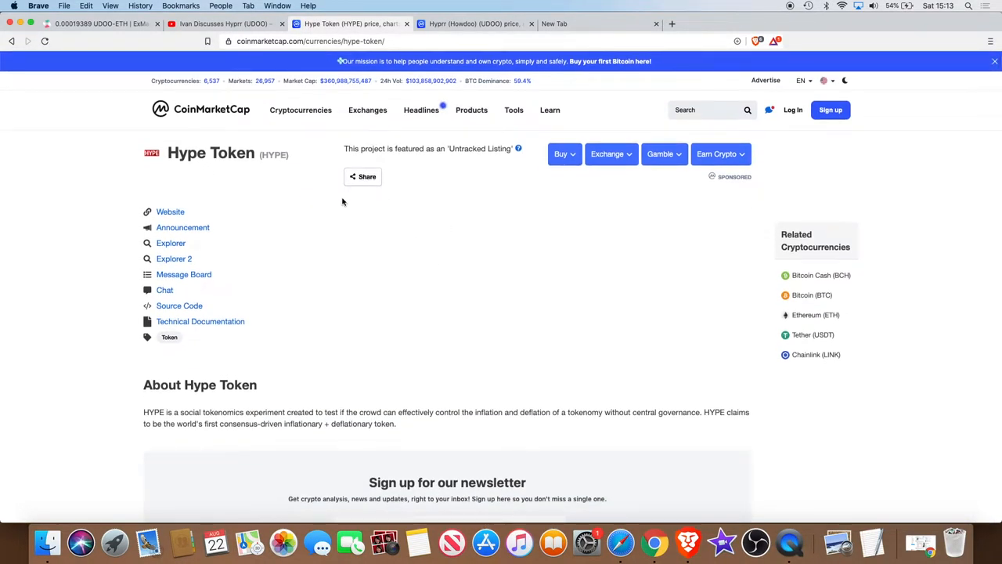
pyautogui.click(300, 109)
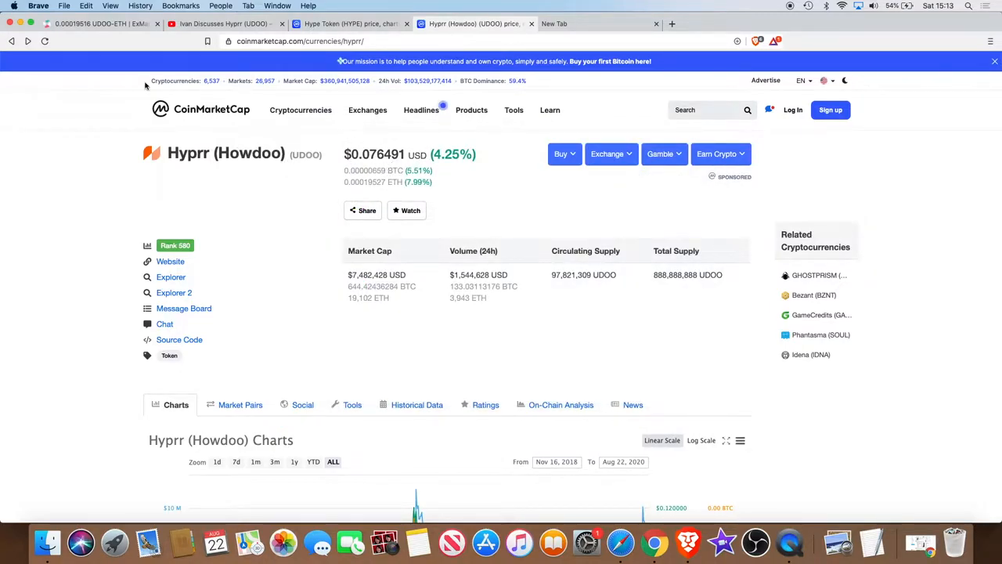
# Refresh the Hyprr (Howdoo) price page, compare its chart with EXMarkets UDOO/ETH, then return to Hype Token.
pyautogui.click(301, 110)
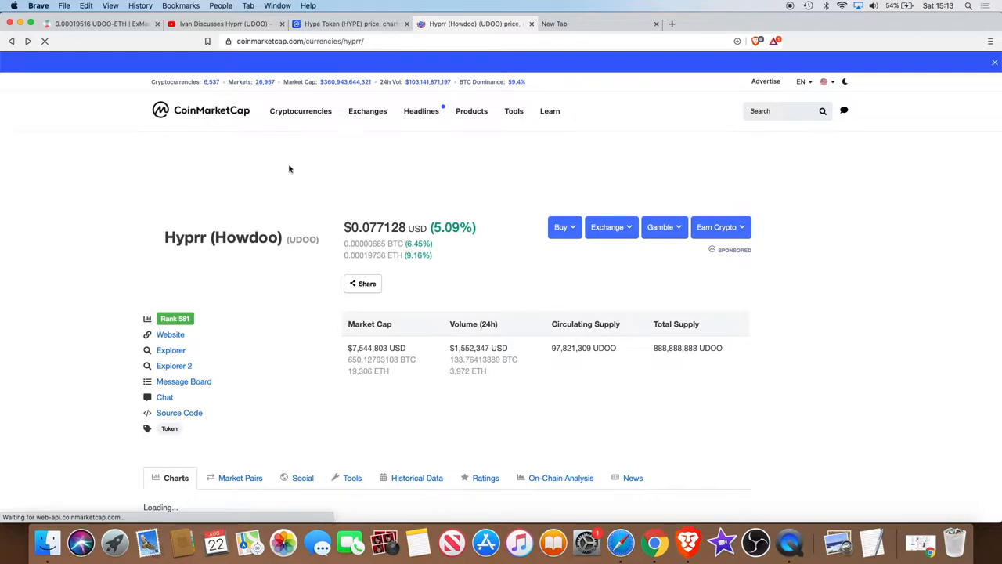
pyautogui.click(102, 23)
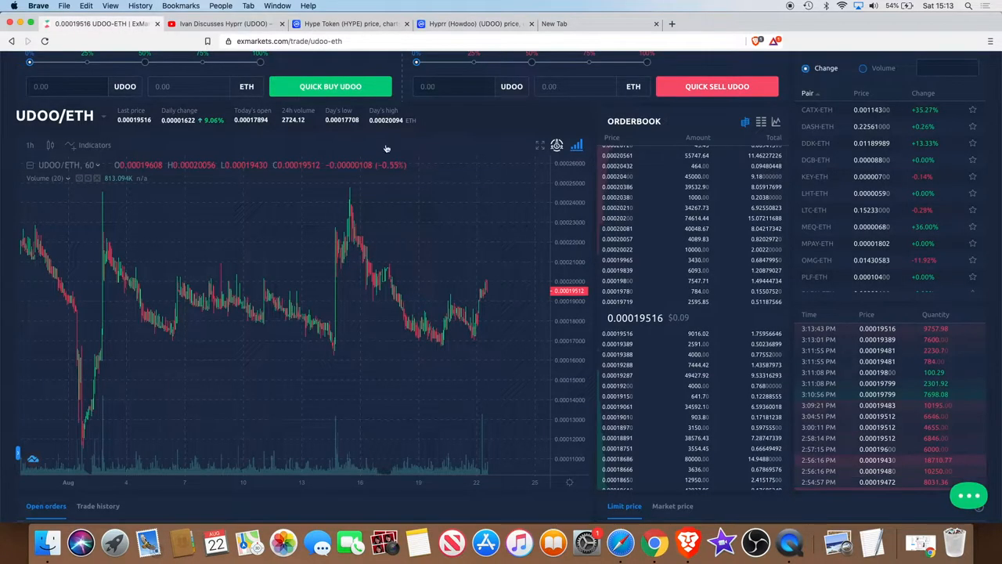
pyautogui.moveTo(718, 327)
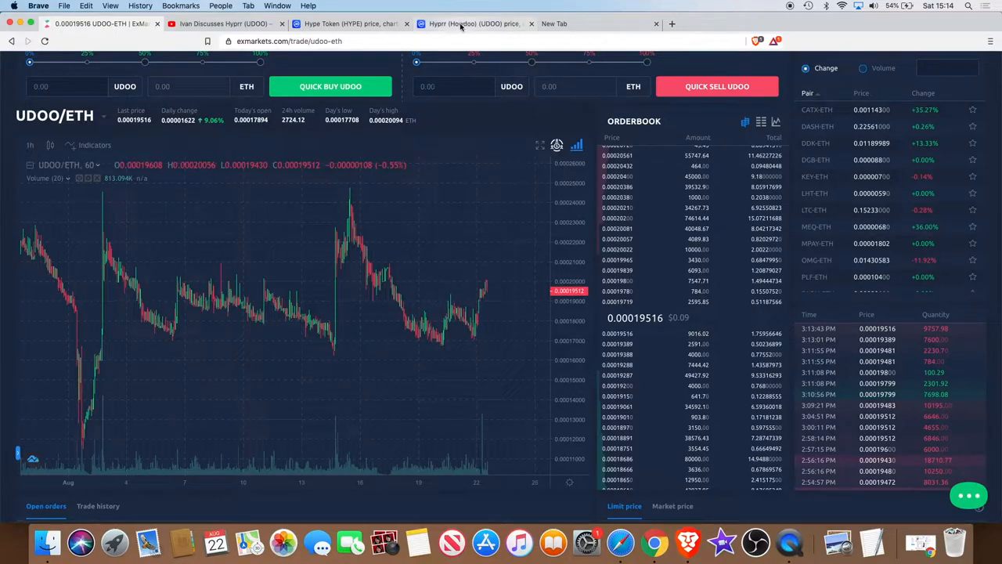
pyautogui.click(472, 24)
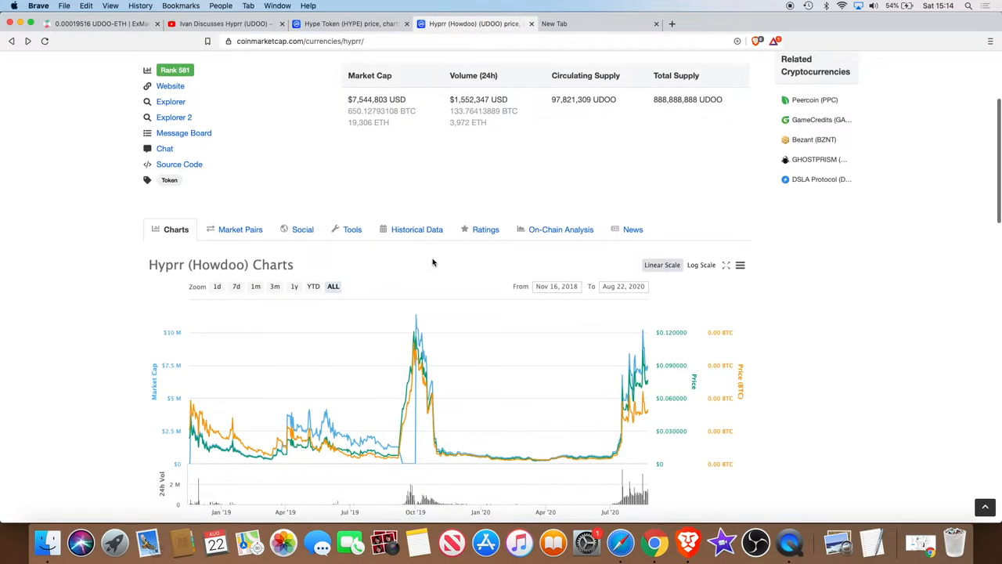
pyautogui.scroll(3)
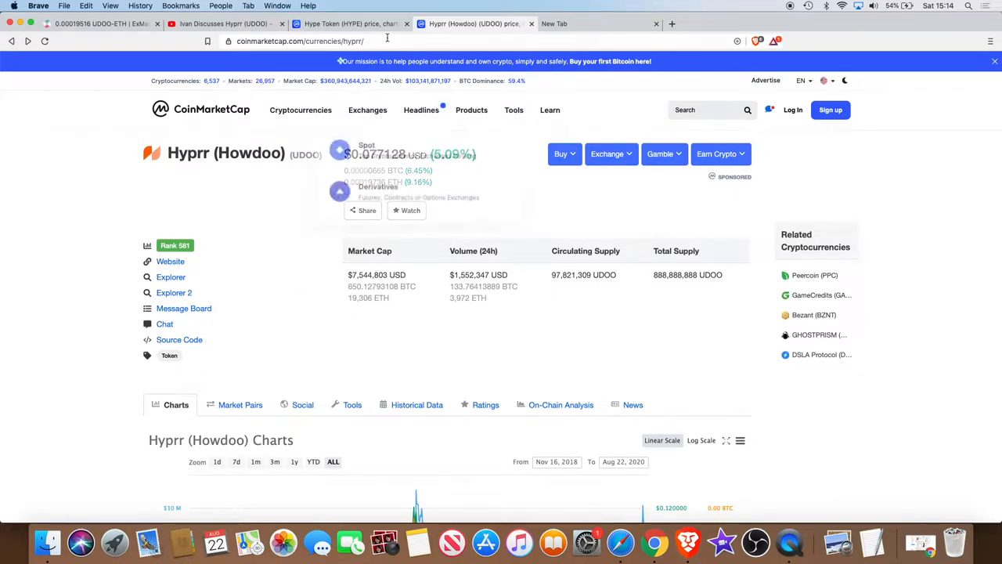
pyautogui.moveTo(482, 309)
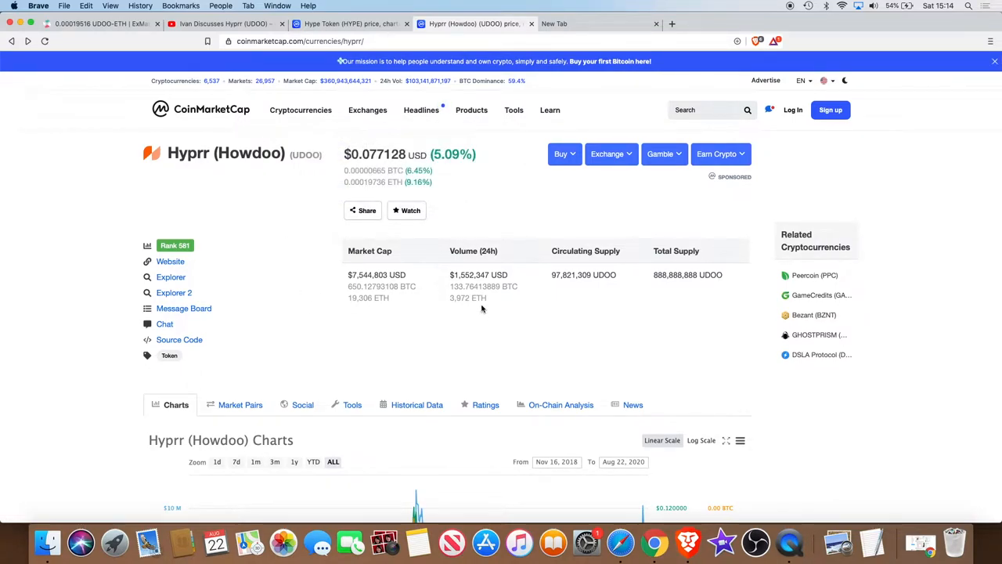
pyautogui.scroll(-3)
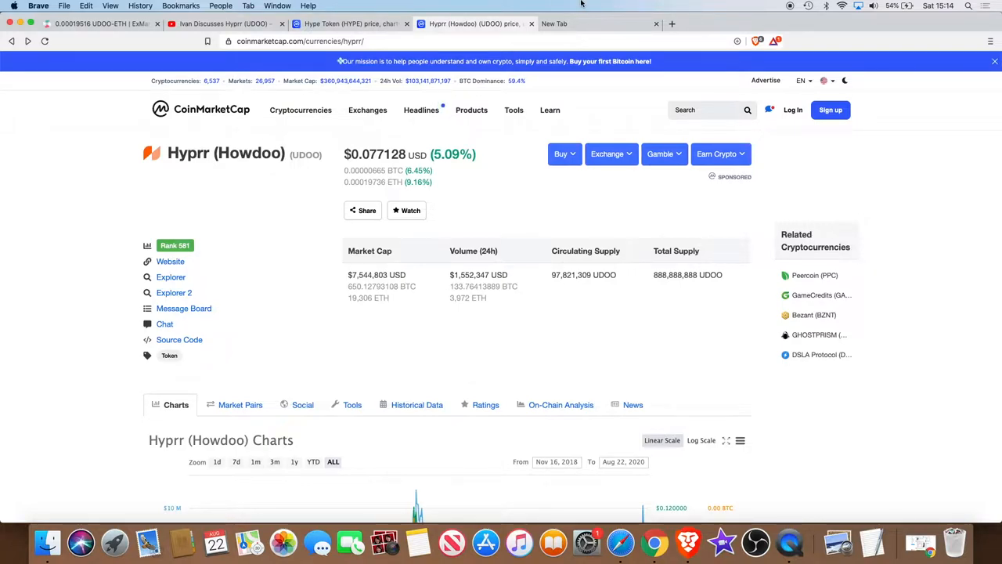
pyautogui.click(348, 24)
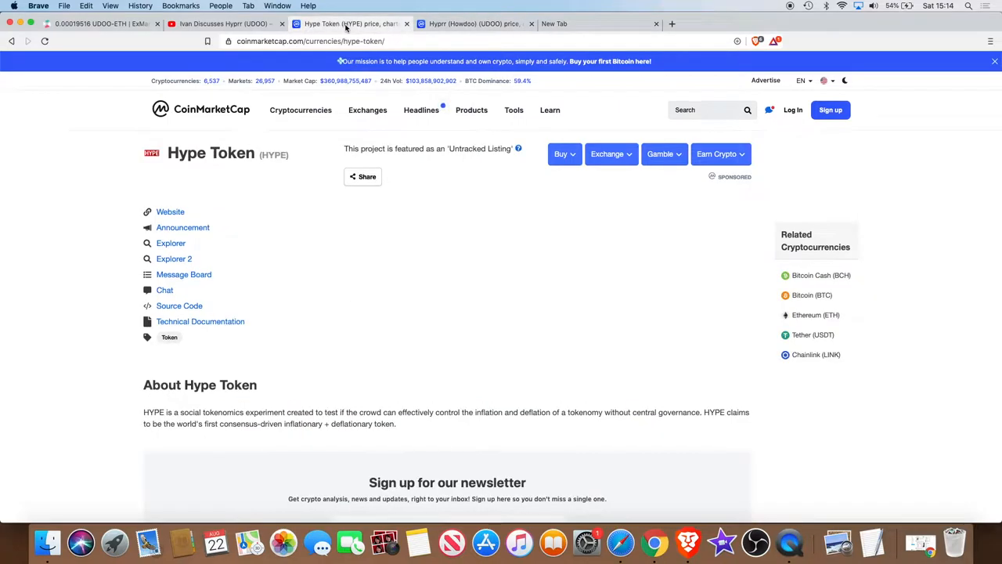
# Revisit the Ivan Discusses Hyprr video's description and comments, then move to the Hyprr Twitter feed.
pyautogui.click(225, 24)
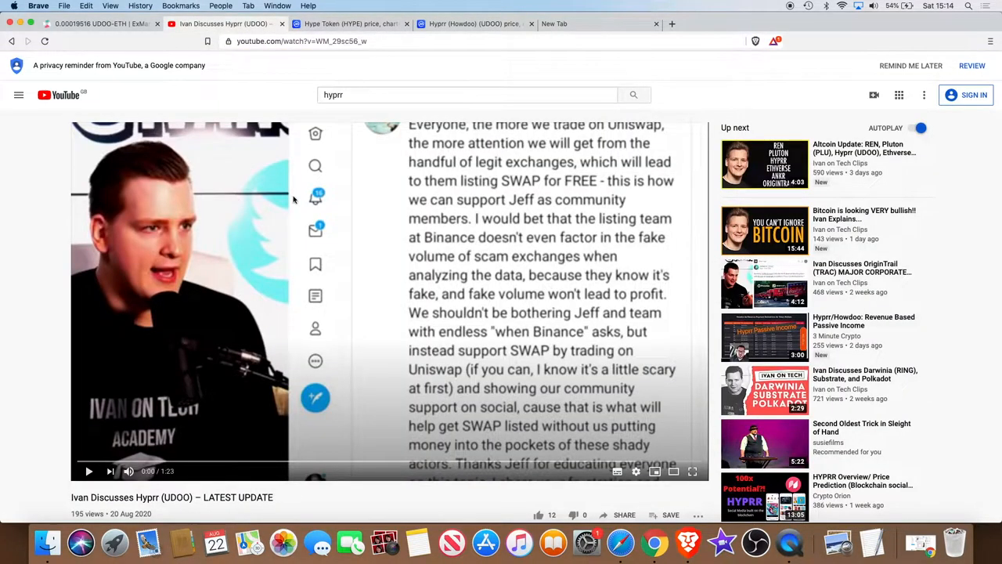
pyautogui.moveTo(940, 296)
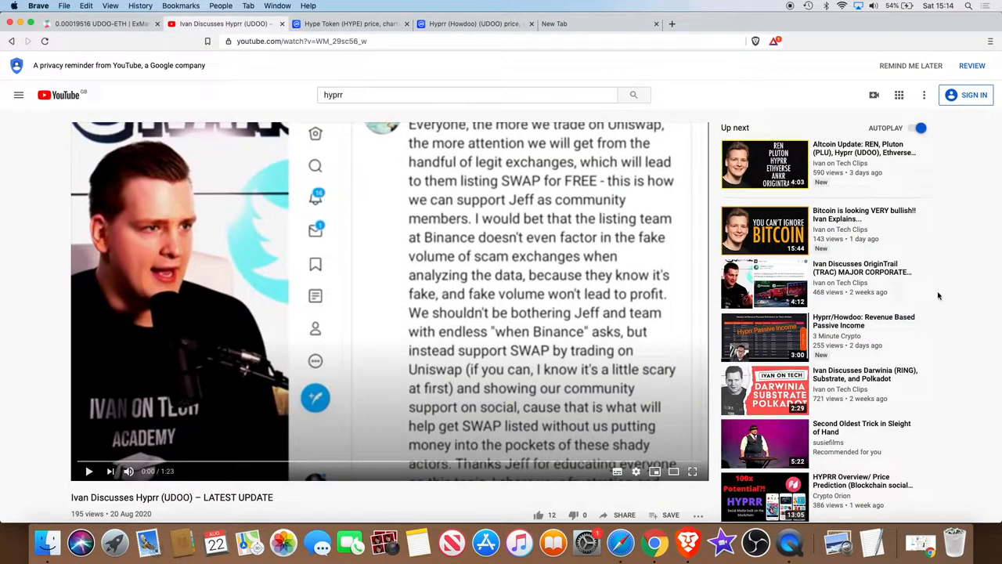
pyautogui.scroll(-3)
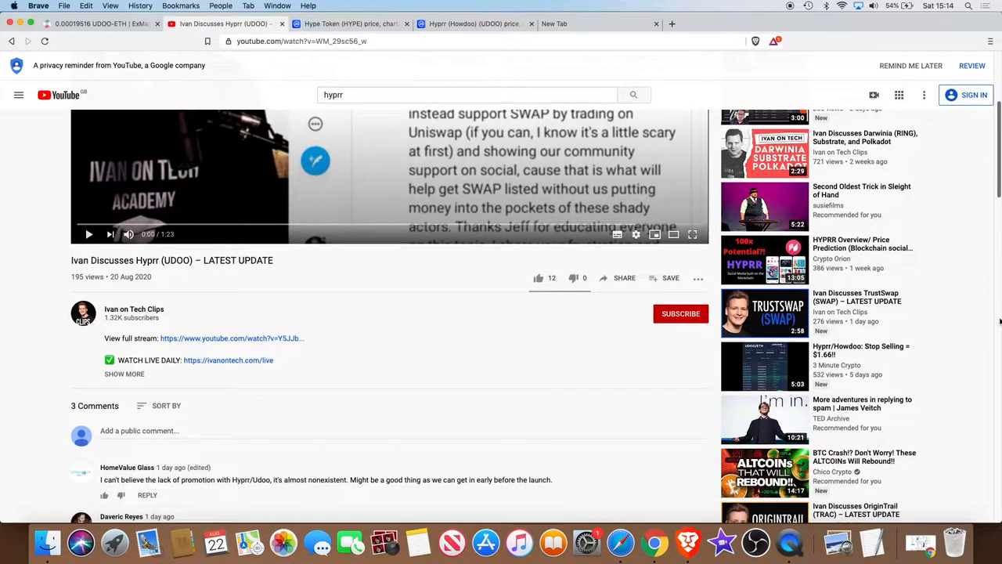
pyautogui.scroll(-3)
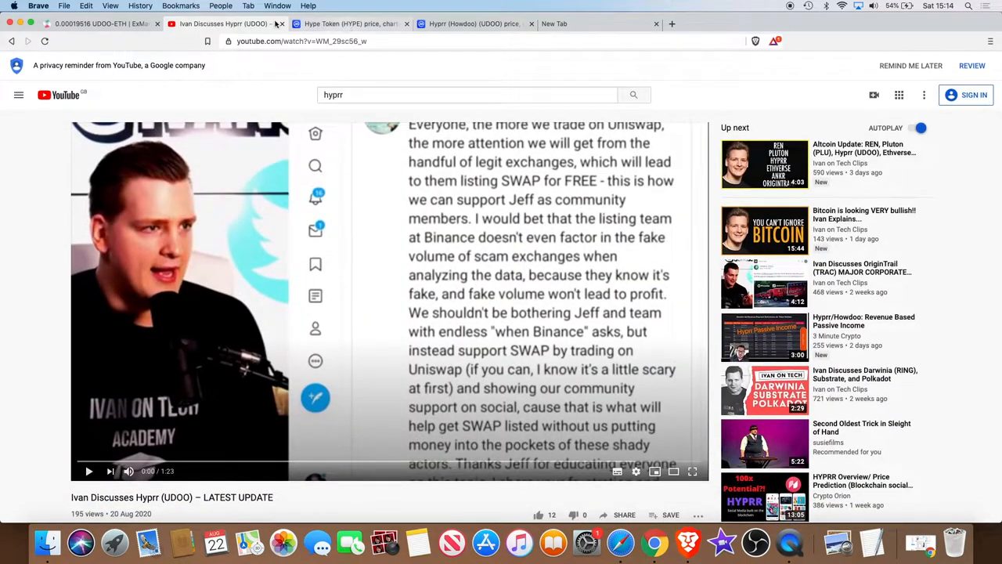
pyautogui.click(101, 23)
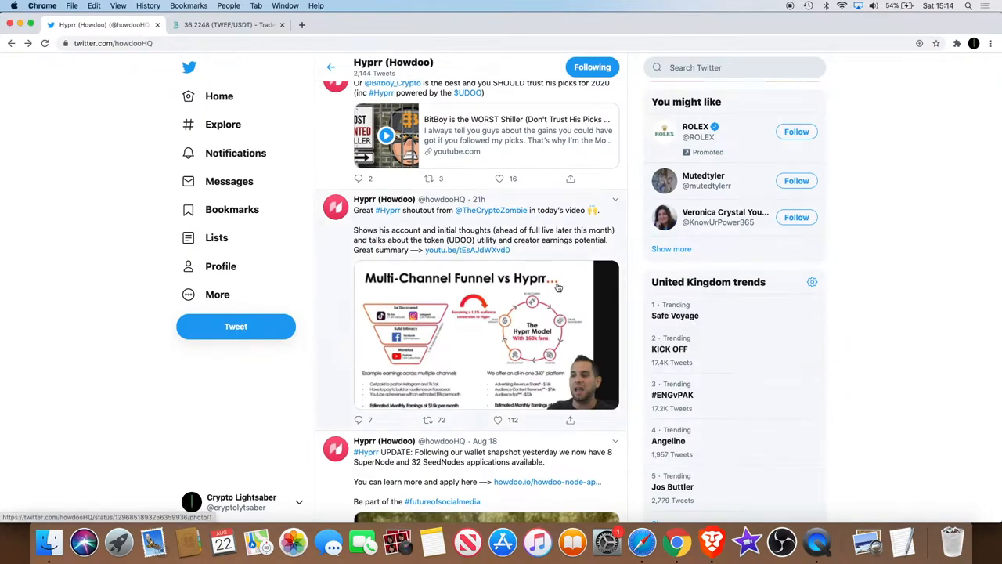
pyautogui.scroll(-3)
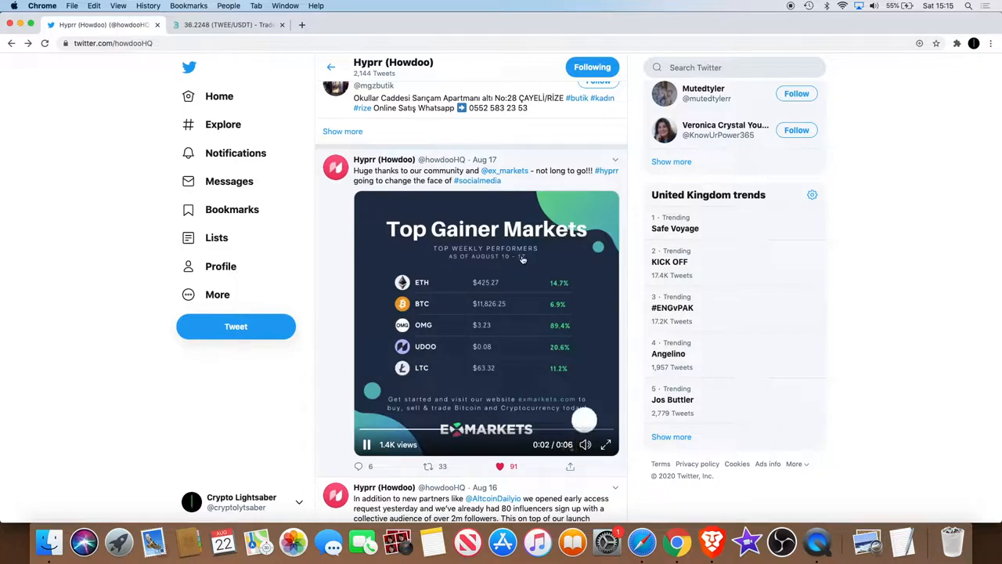
pyautogui.click(367, 445)
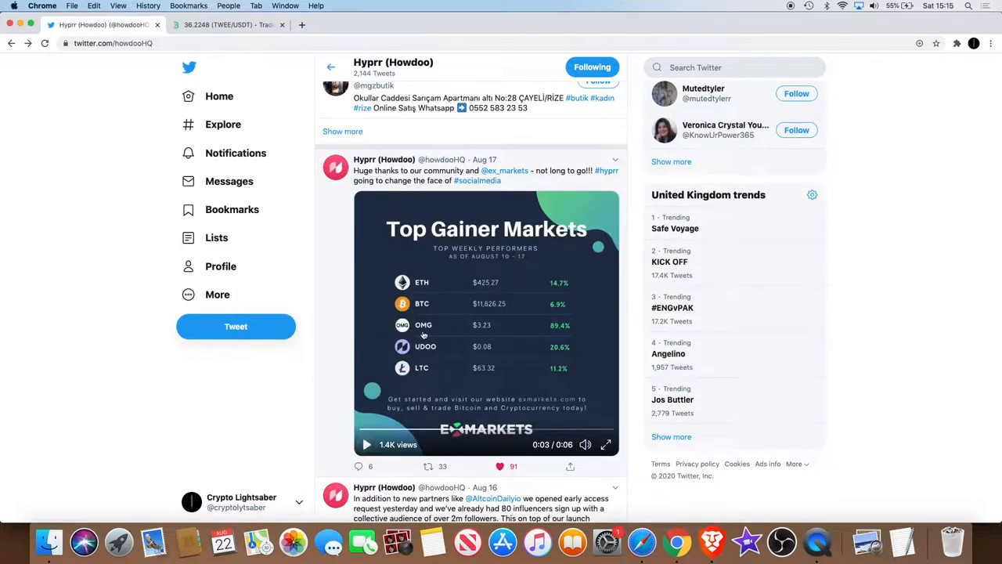
pyautogui.moveTo(507, 332)
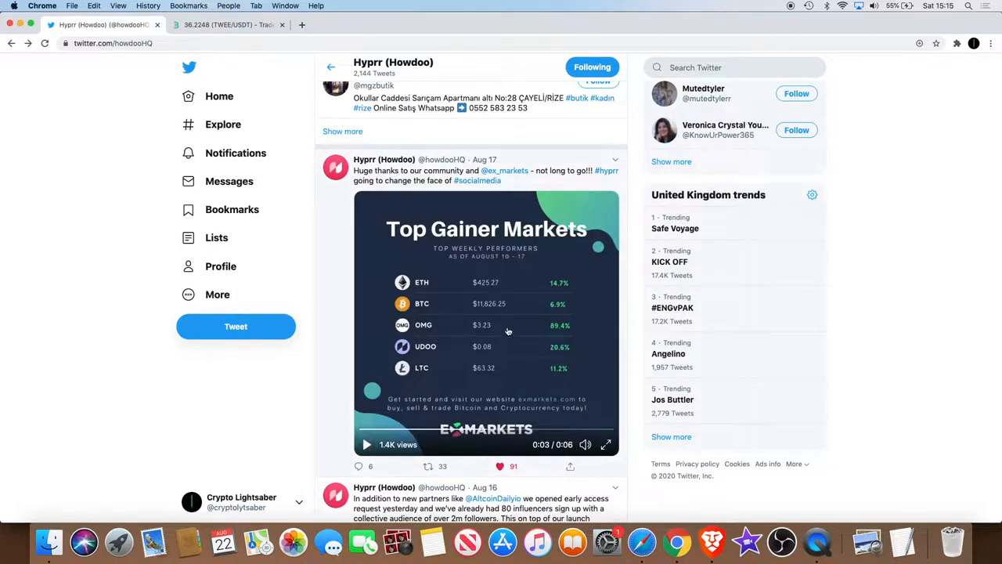
pyautogui.scroll(-3)
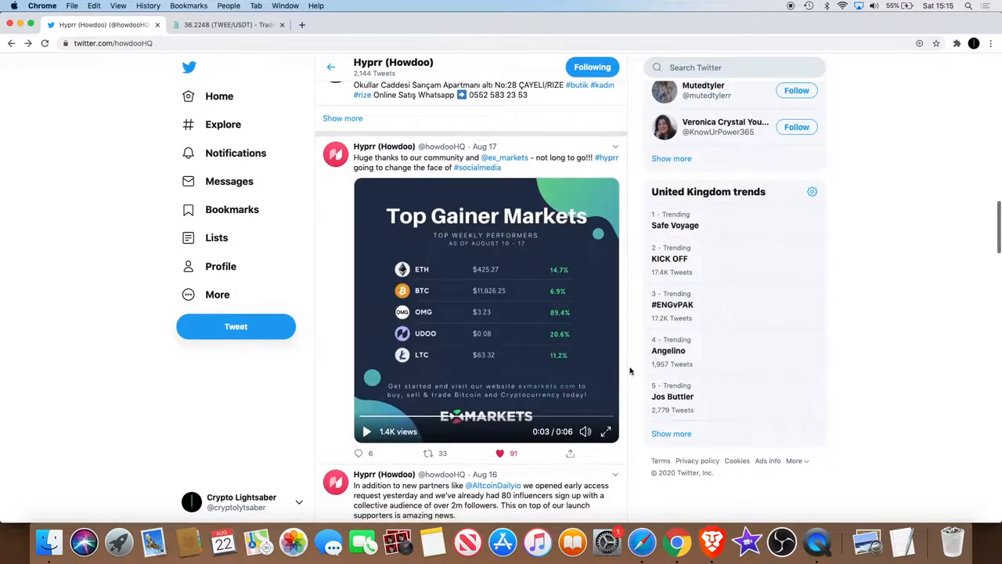
pyautogui.scroll(-3)
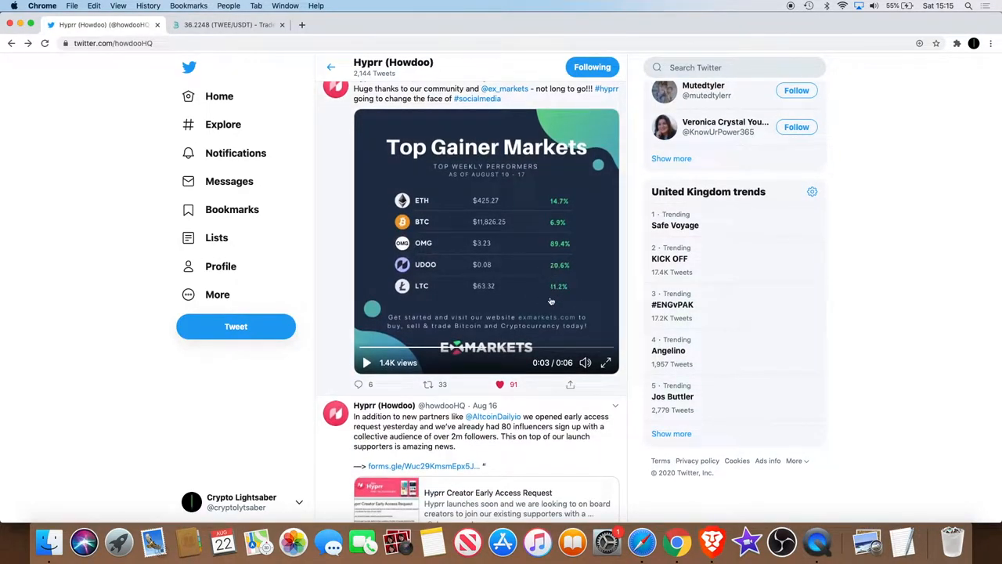
pyautogui.scroll(-3)
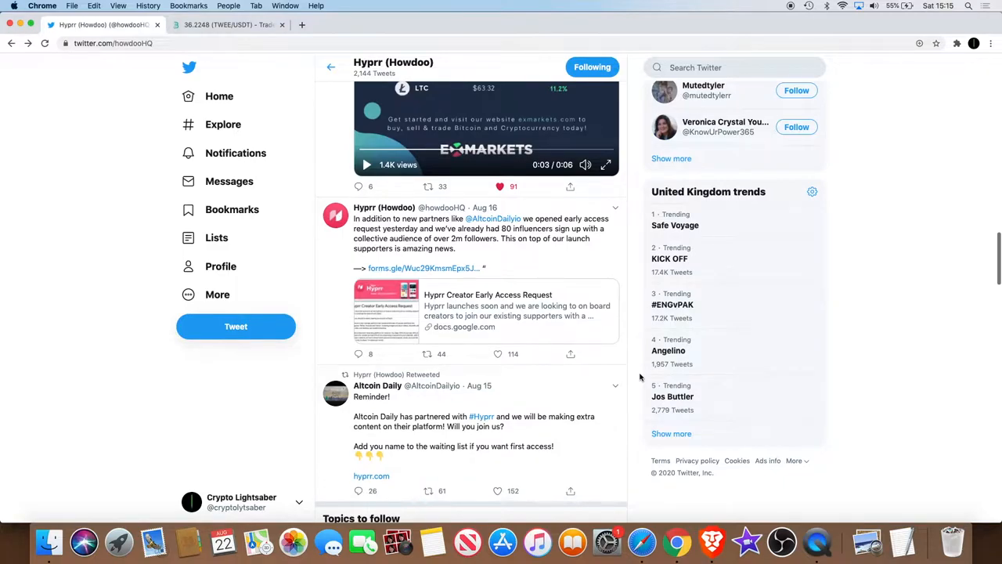
pyautogui.scroll(-3)
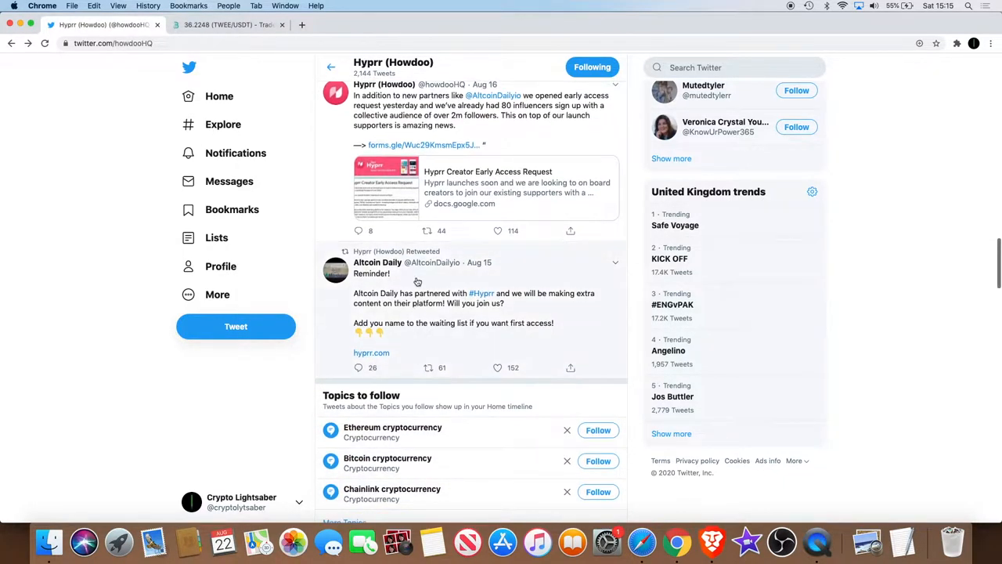
pyautogui.moveTo(488, 297)
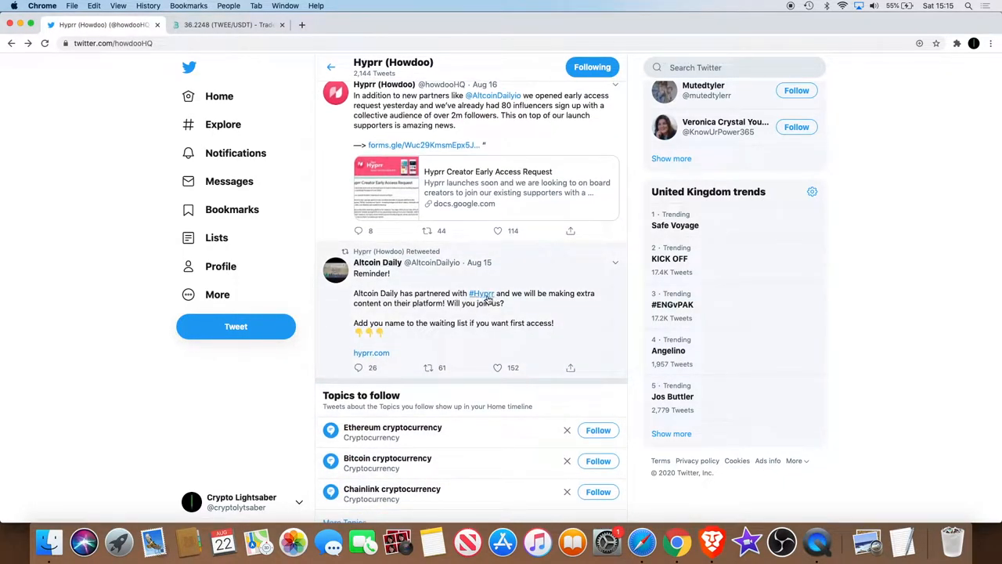
pyautogui.moveTo(435, 303)
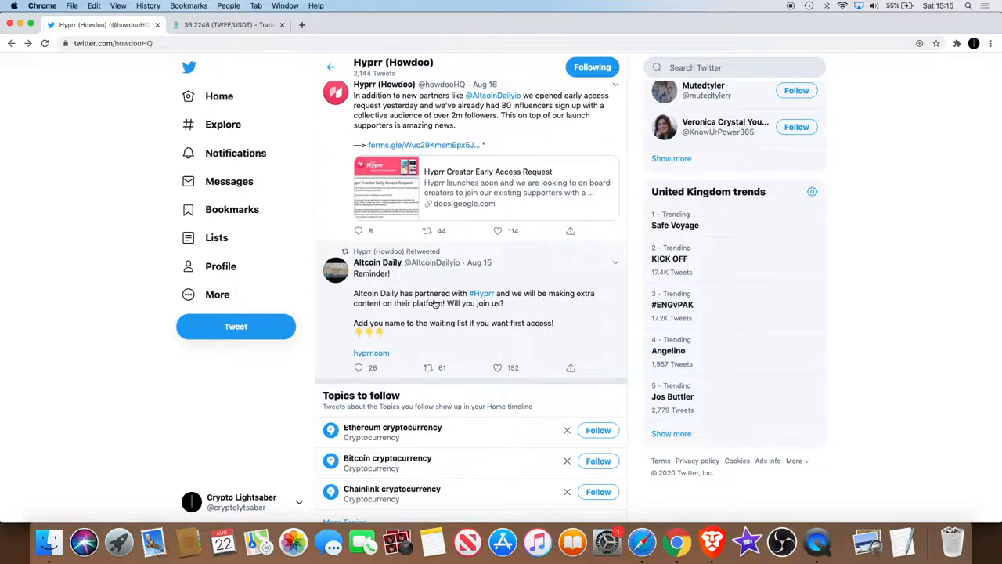
pyautogui.moveTo(465, 309)
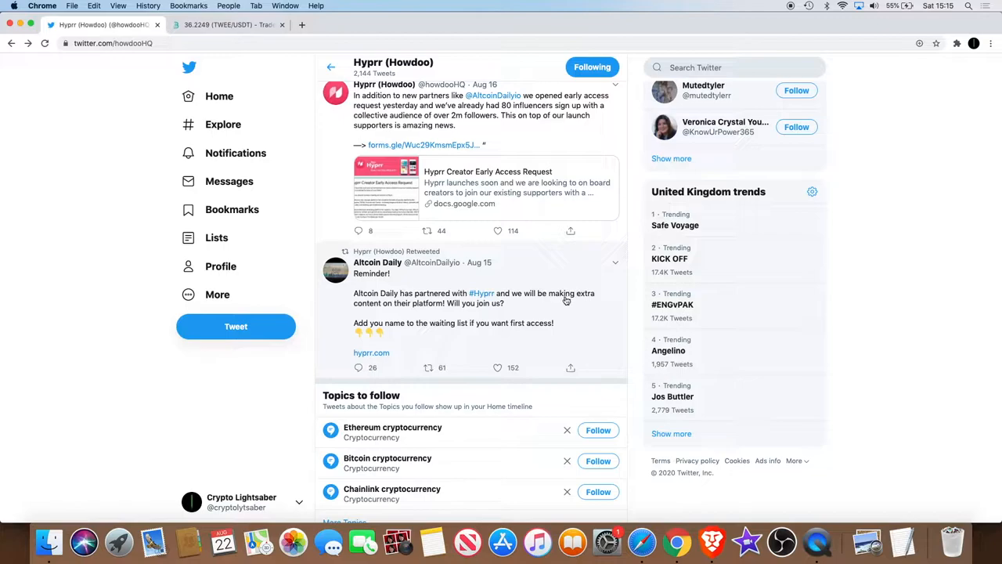
pyautogui.moveTo(624, 328)
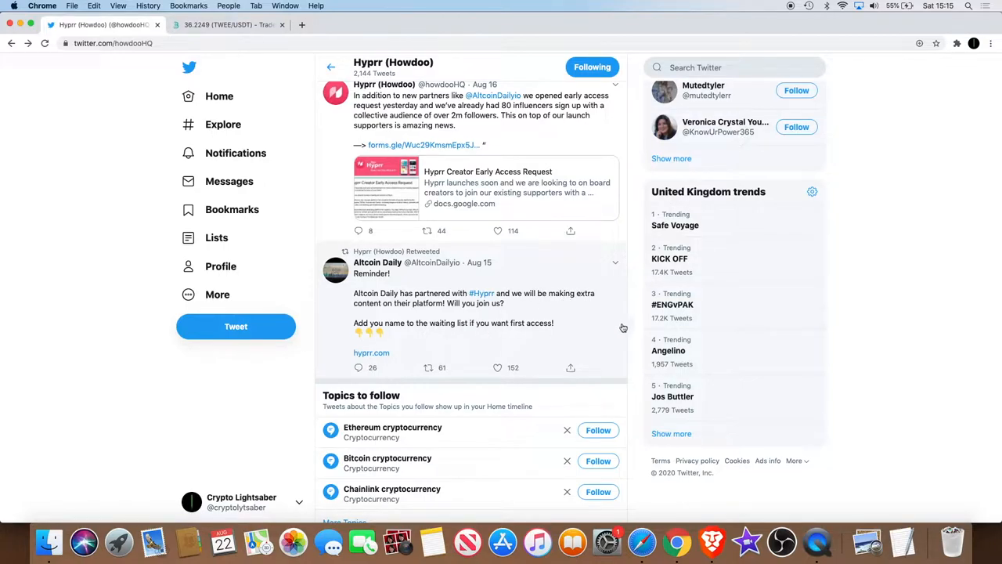
pyautogui.moveTo(635, 315)
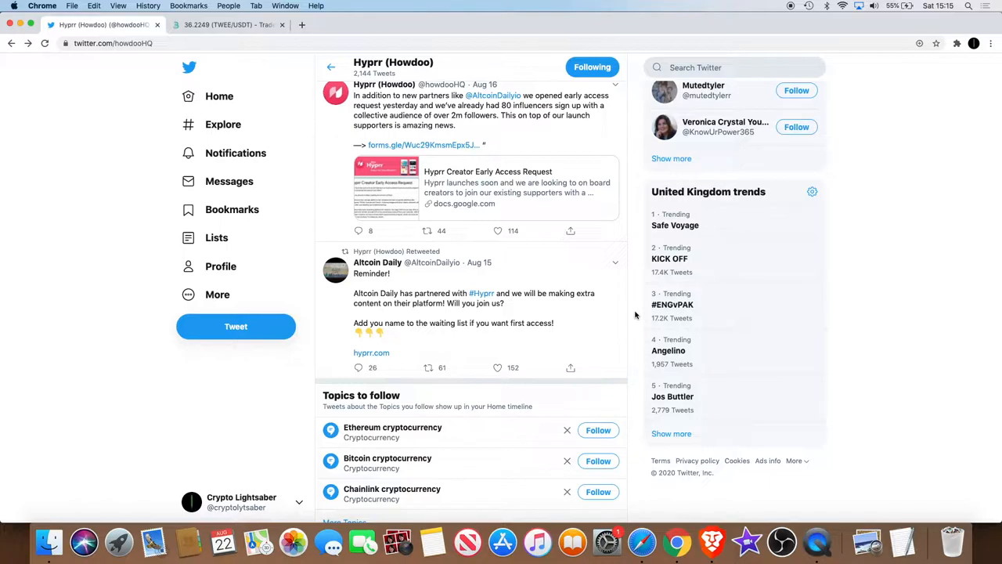
pyautogui.scroll(-3)
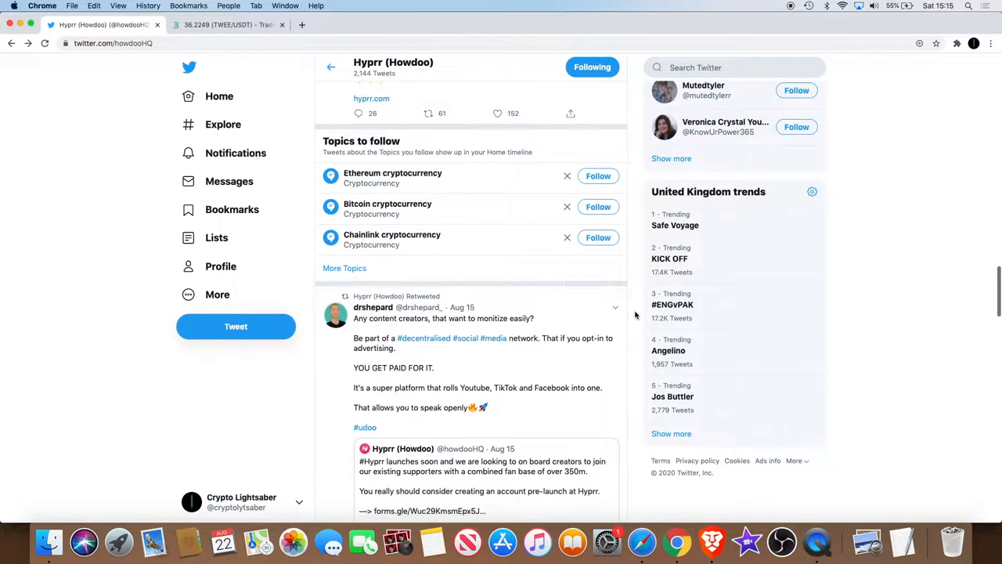
# Go via the CoinMarketCap Hyprr tab to the hyprr.com 'Register your interest today' sign-up page.
pyautogui.scroll(-3)
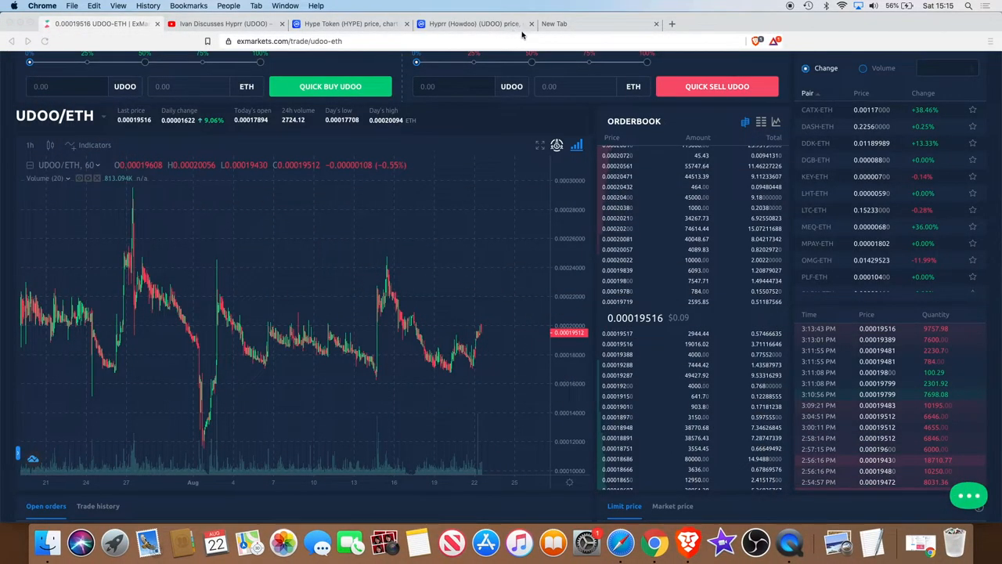
pyautogui.click(469, 23)
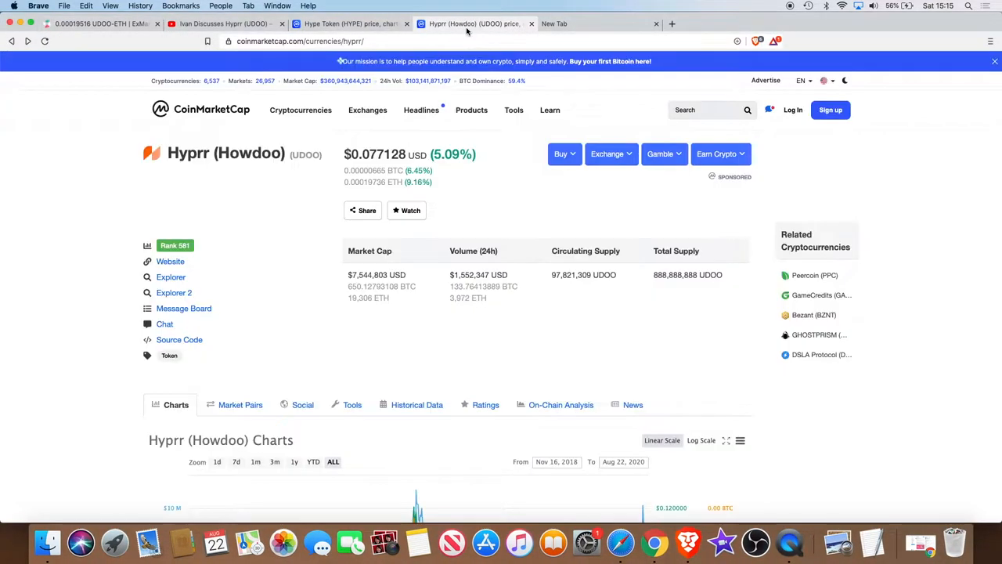
pyautogui.click(169, 260)
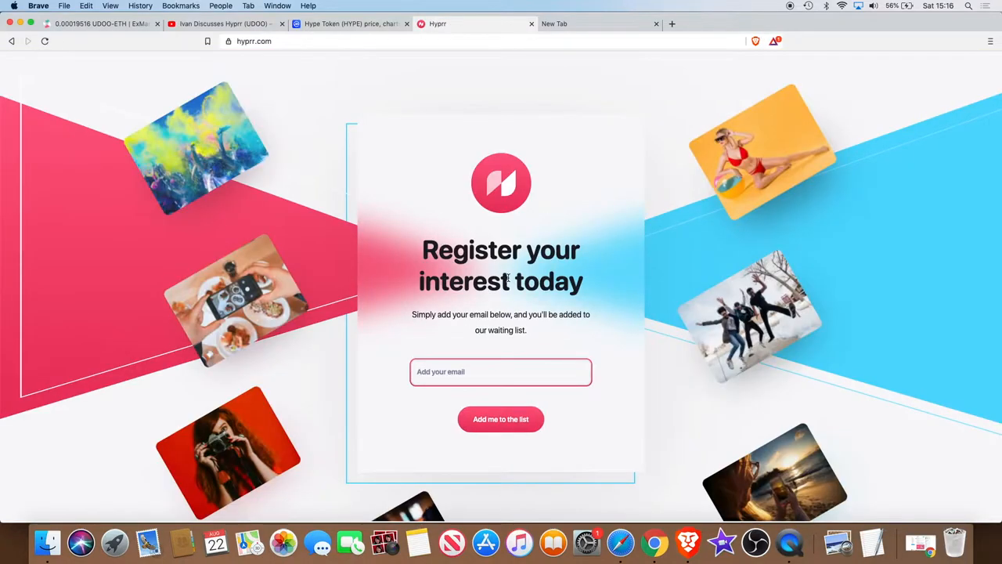
# Select the email field on hyprr.com, then return to the EXMarkets UDOO/ETH chart near 0.000197 ETH.
pyautogui.scroll(-3)
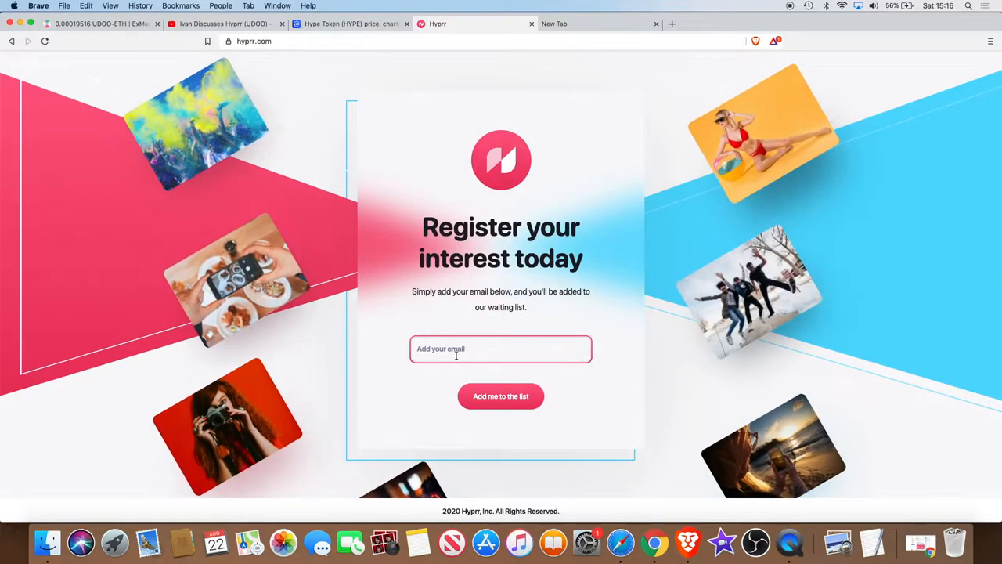
pyautogui.click(501, 394)
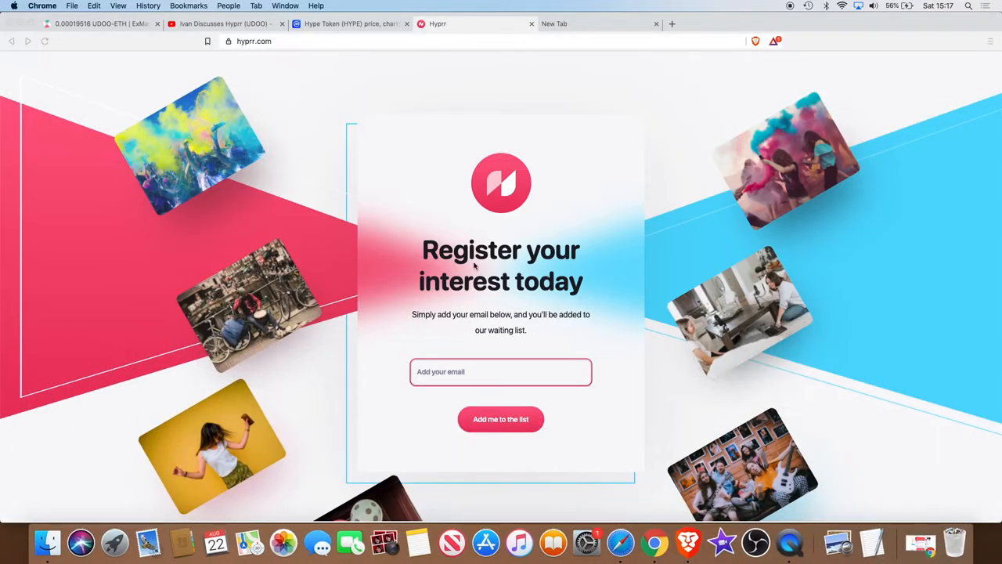
pyautogui.moveTo(339, 91)
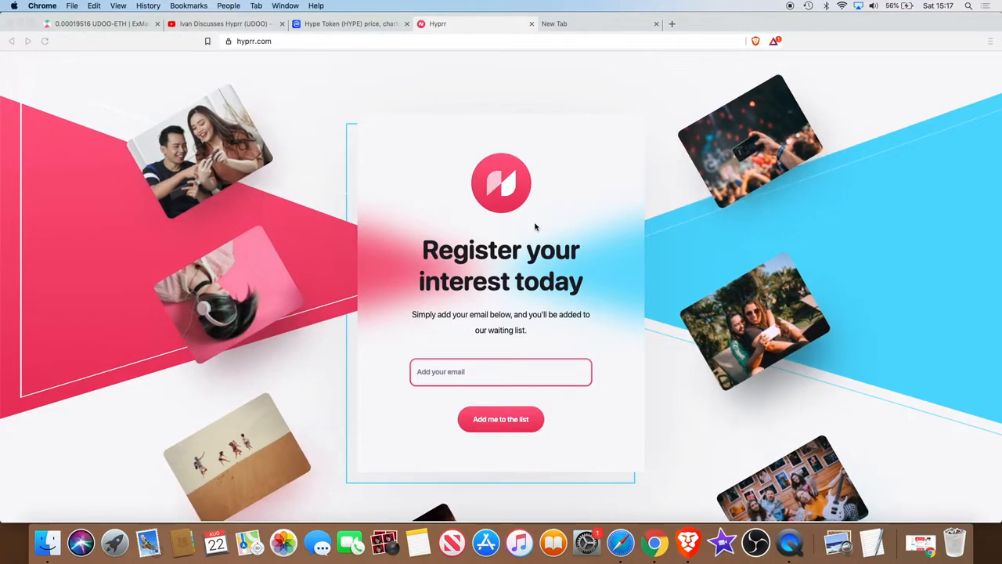
pyautogui.moveTo(711, 272)
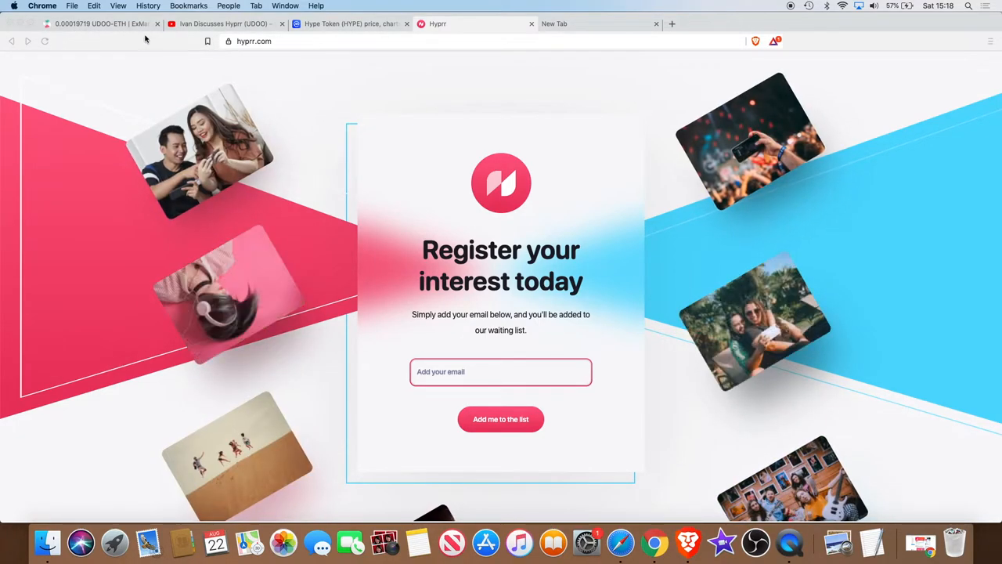
pyautogui.click(97, 24)
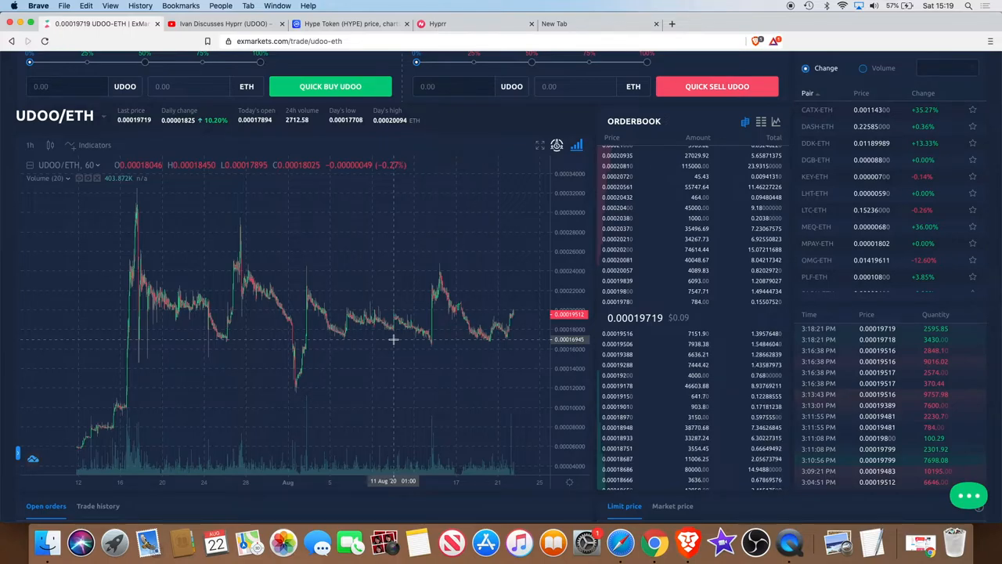
pyautogui.moveTo(420, 332)
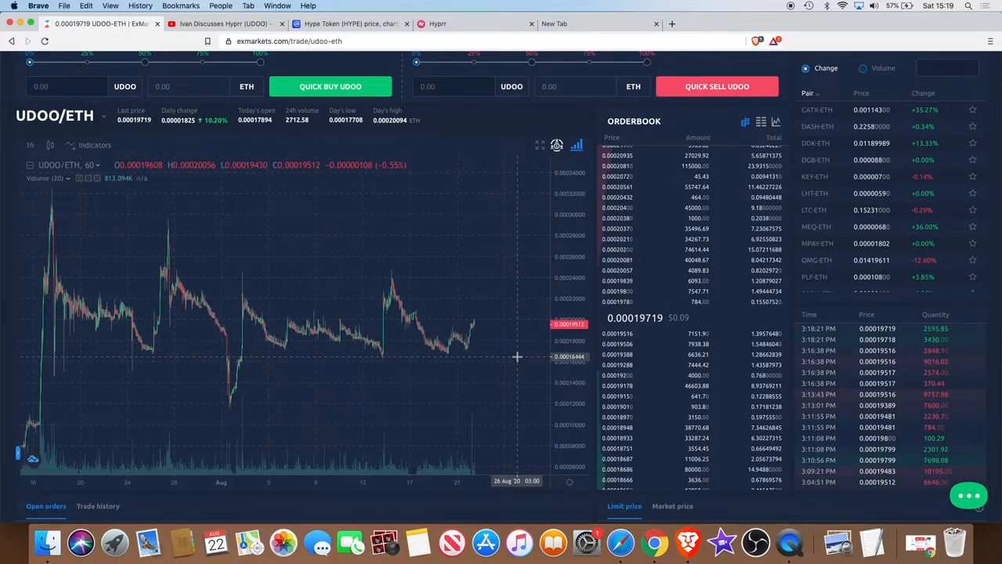
pyautogui.moveTo(329, 360)
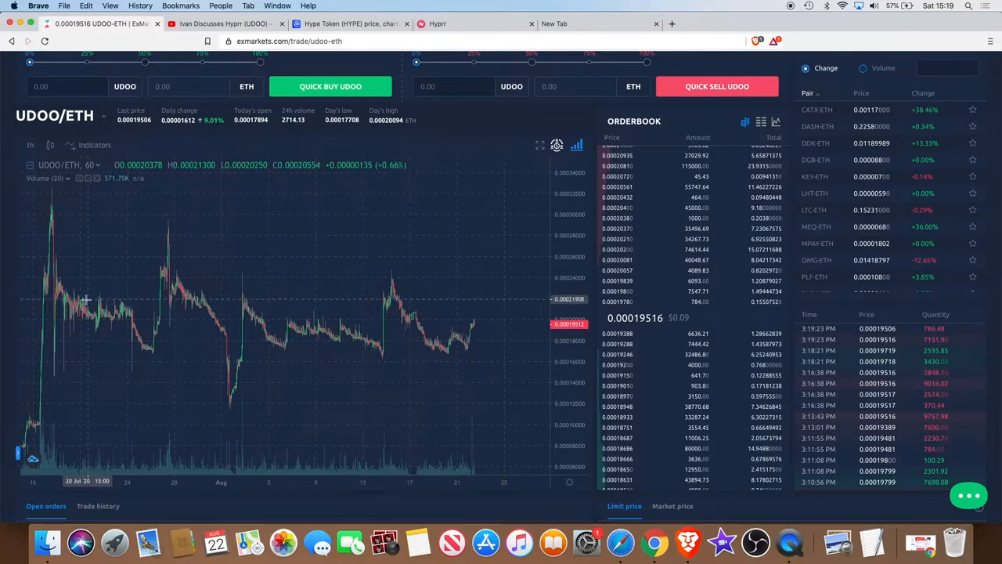
pyautogui.moveTo(43, 342)
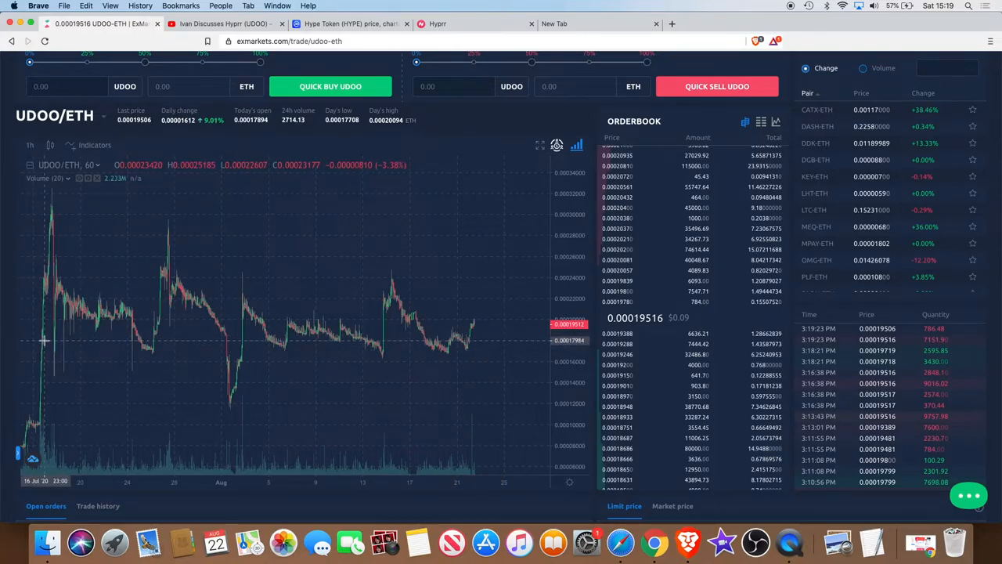
pyautogui.moveTo(237, 338)
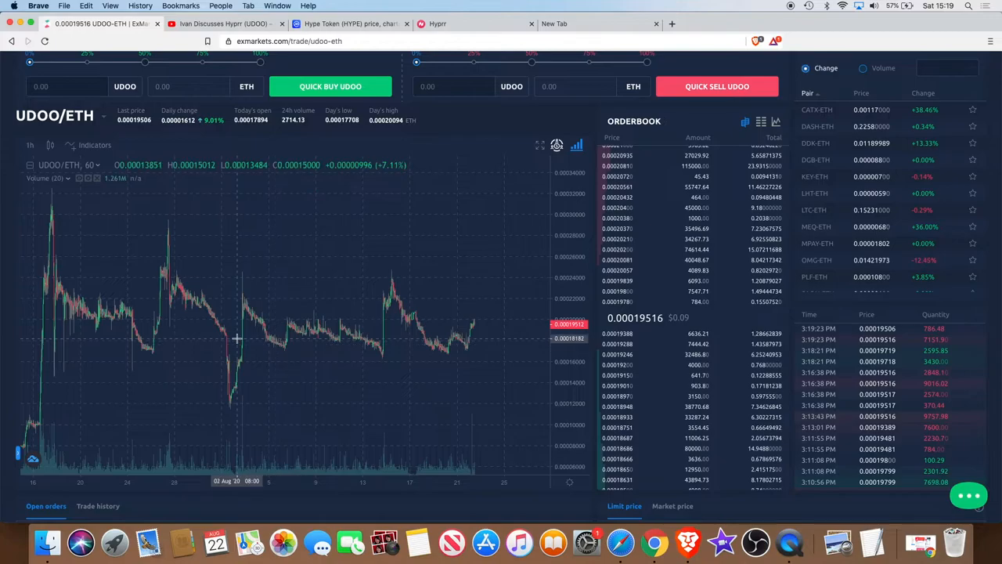
pyautogui.moveTo(87, 351)
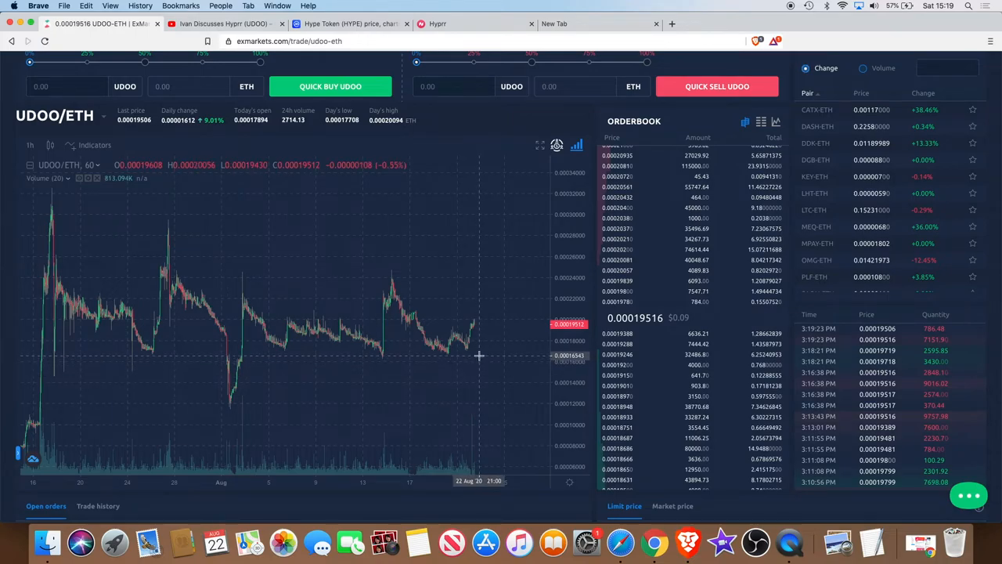
pyautogui.moveTo(457, 285)
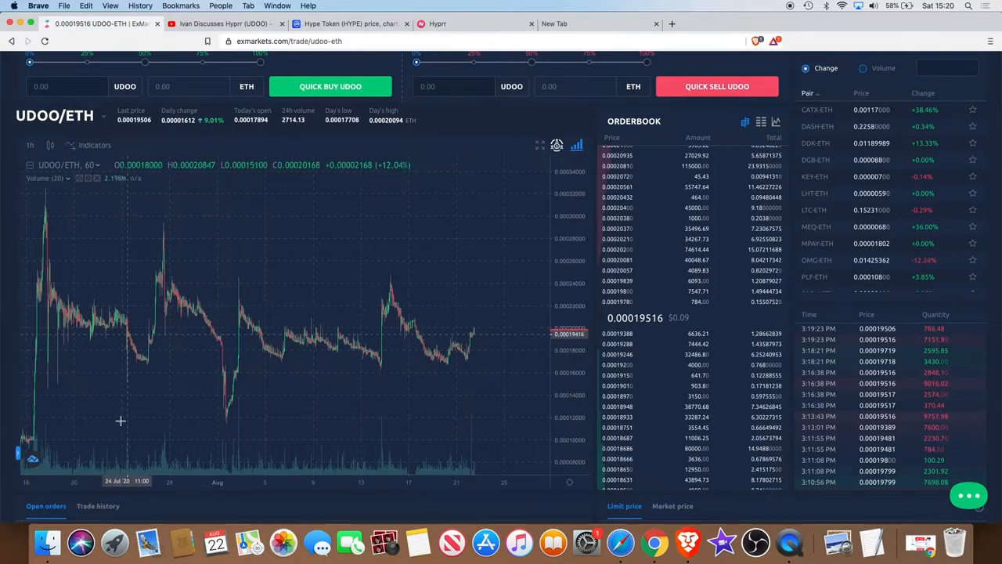
pyautogui.moveTo(149, 327)
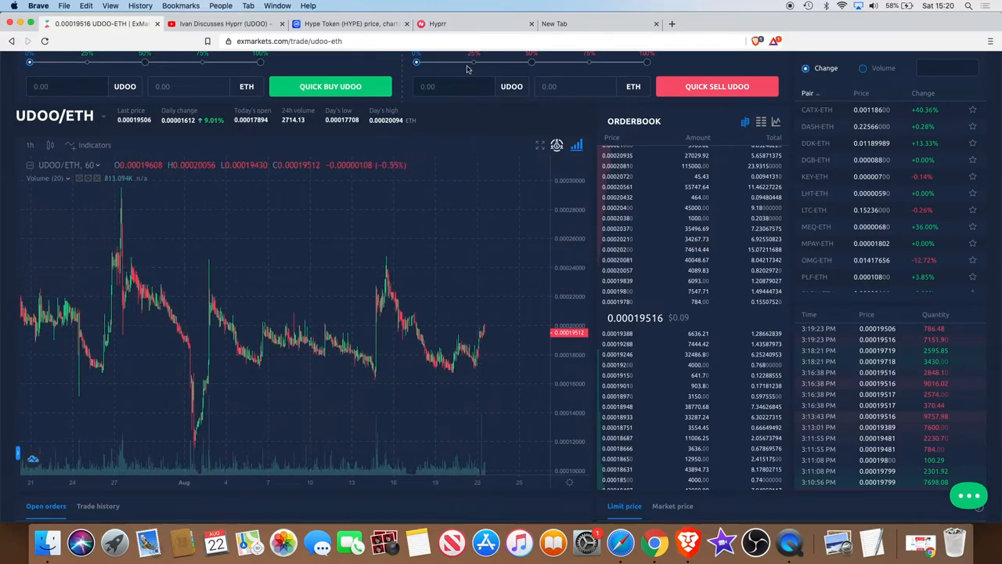
pyautogui.click(222, 24)
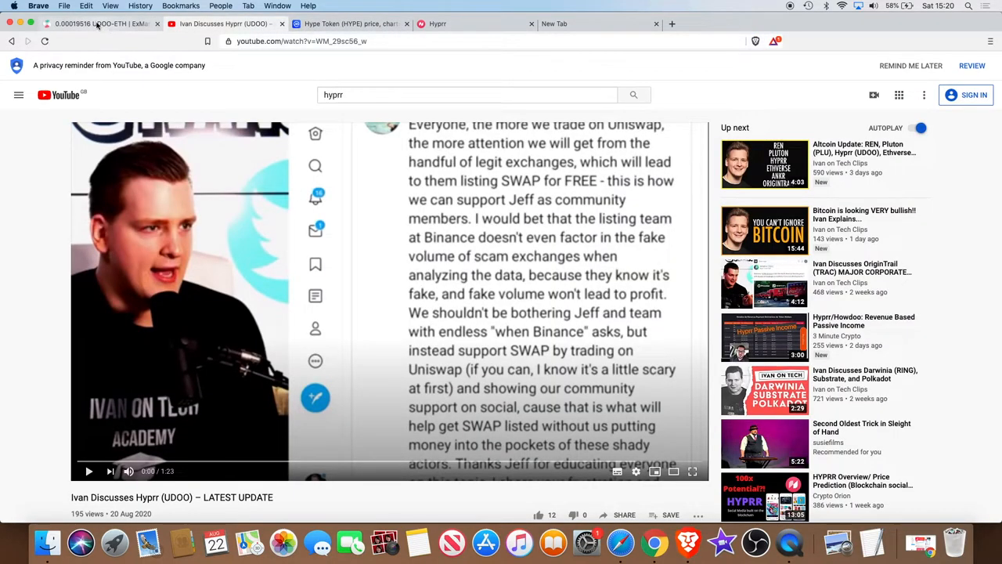
pyautogui.click(101, 23)
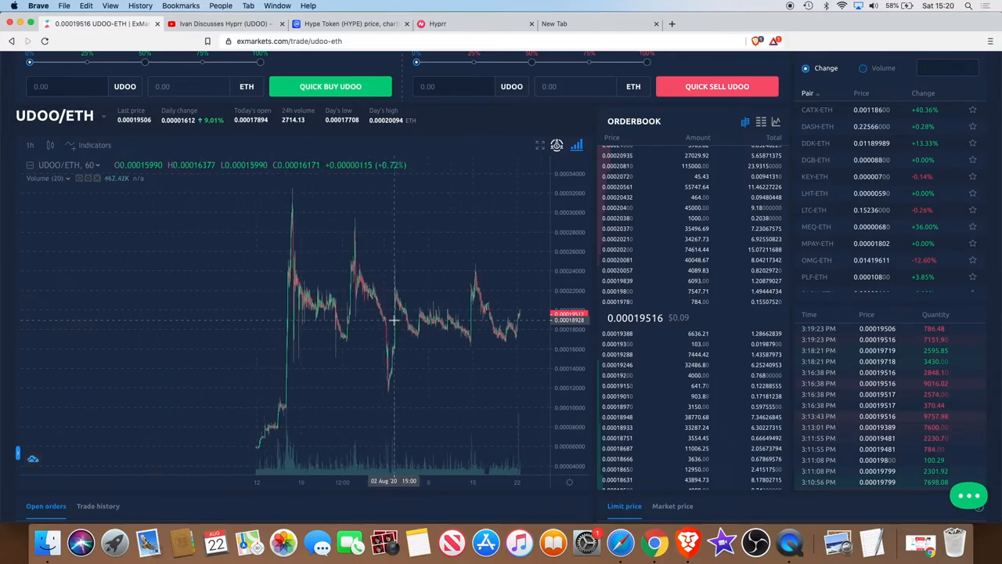